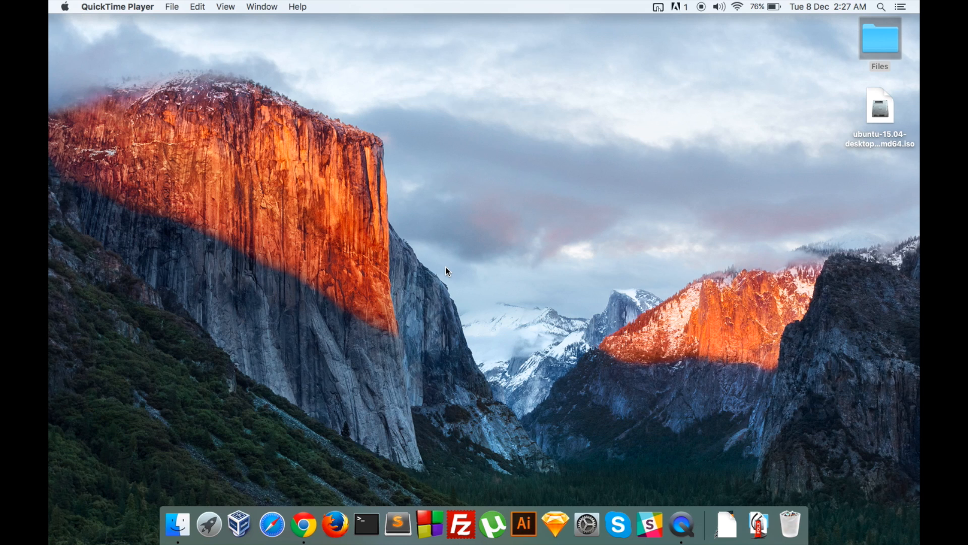
mouse_move(400, 278)
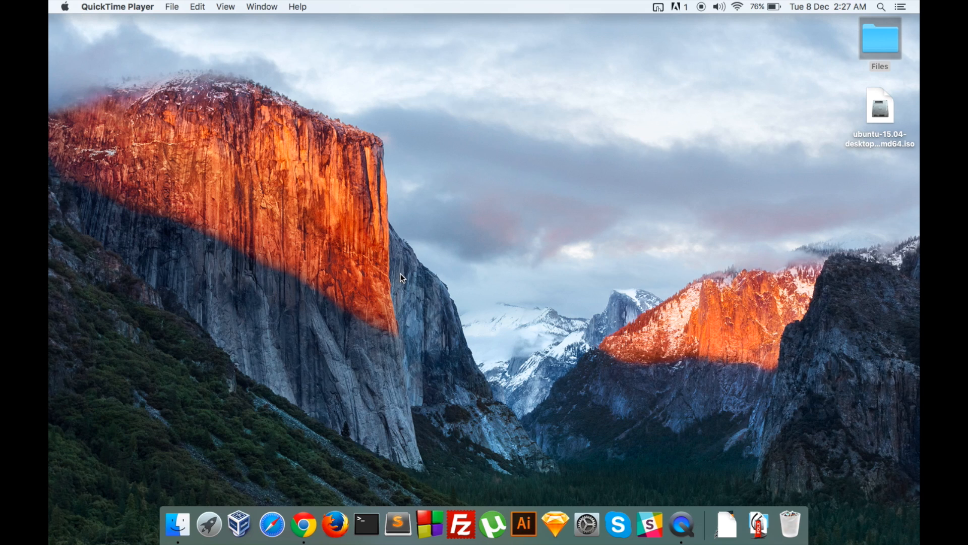
mouse_move(338, 412)
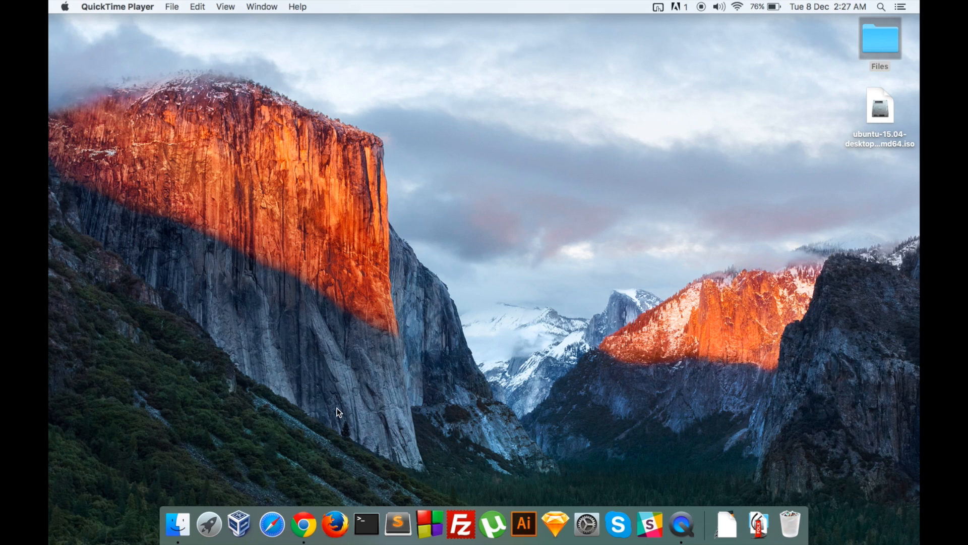
Launch Google Chrome from the Dock.
left_click(304, 525)
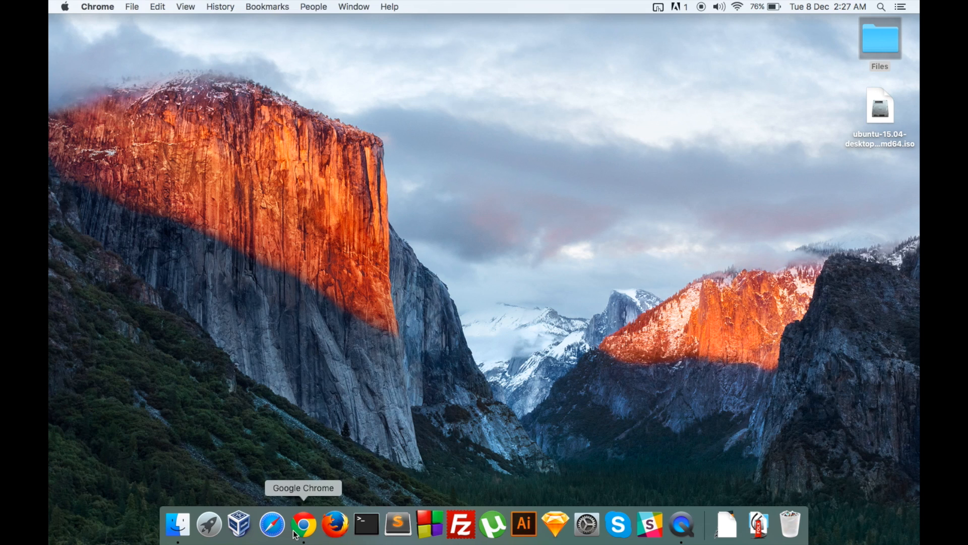
Search Google for 'virtual box download' and open Oracle's VirtualBox Downloads page.
left_click(302, 525)
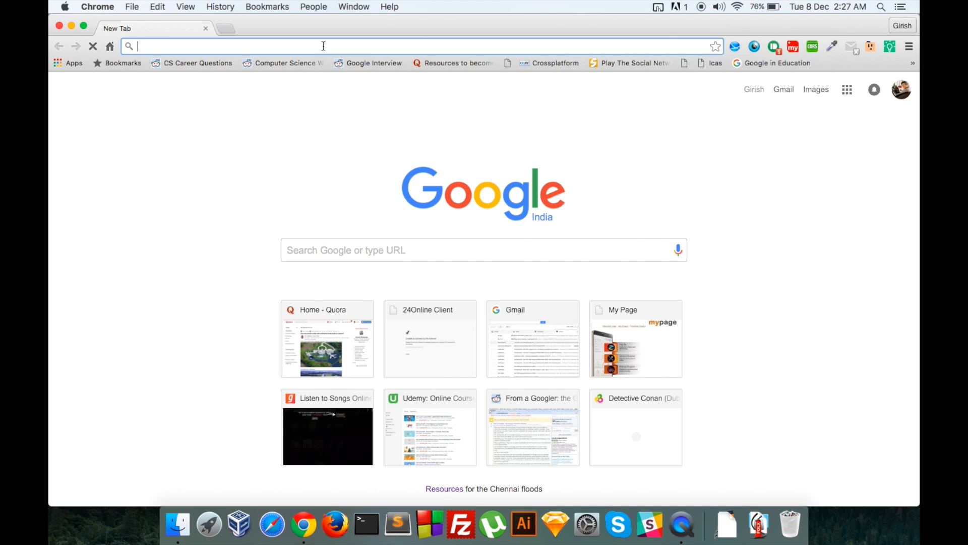
type("virtual box down")
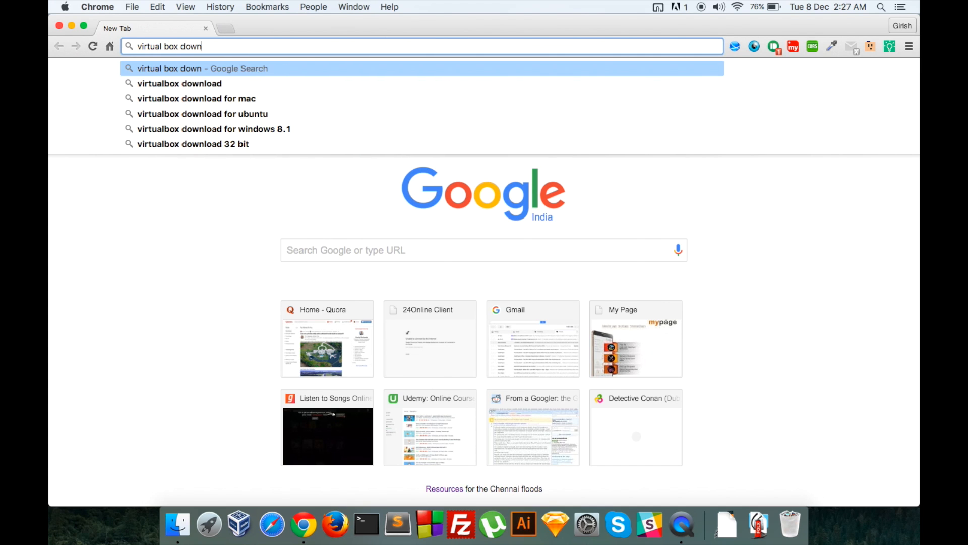
left_click(179, 83)
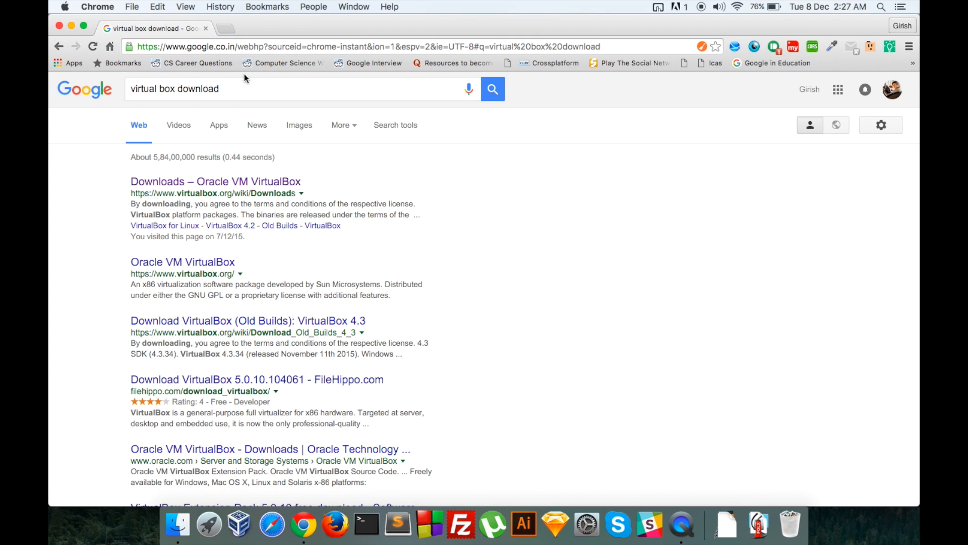
left_click(215, 181)
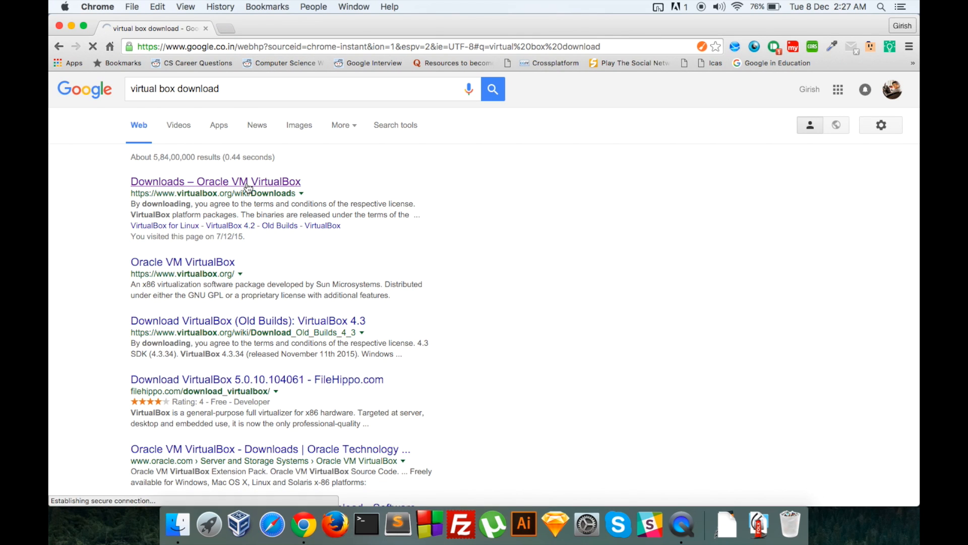
left_click(215, 181)
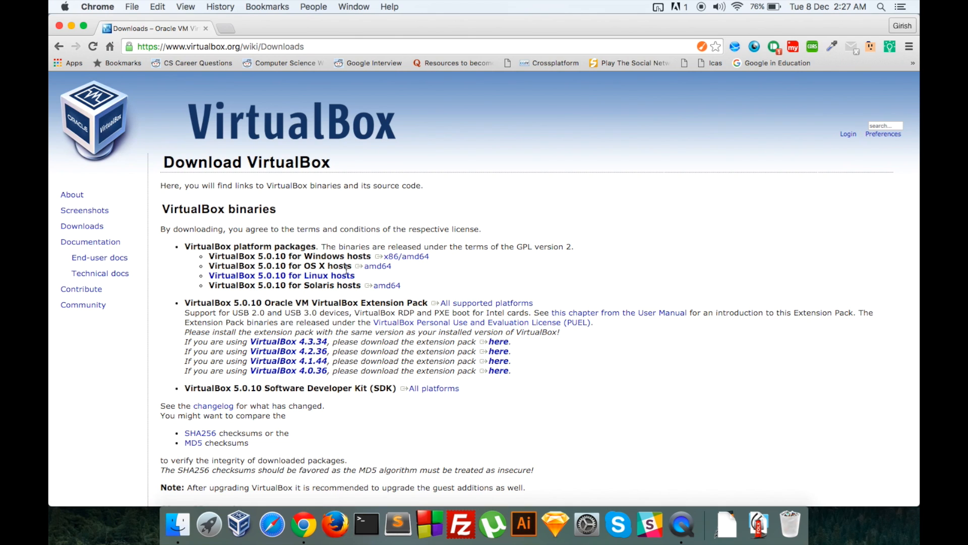
Download VirtualBox 5.0.10 for OS X hosts (amd64).
left_click(379, 266)
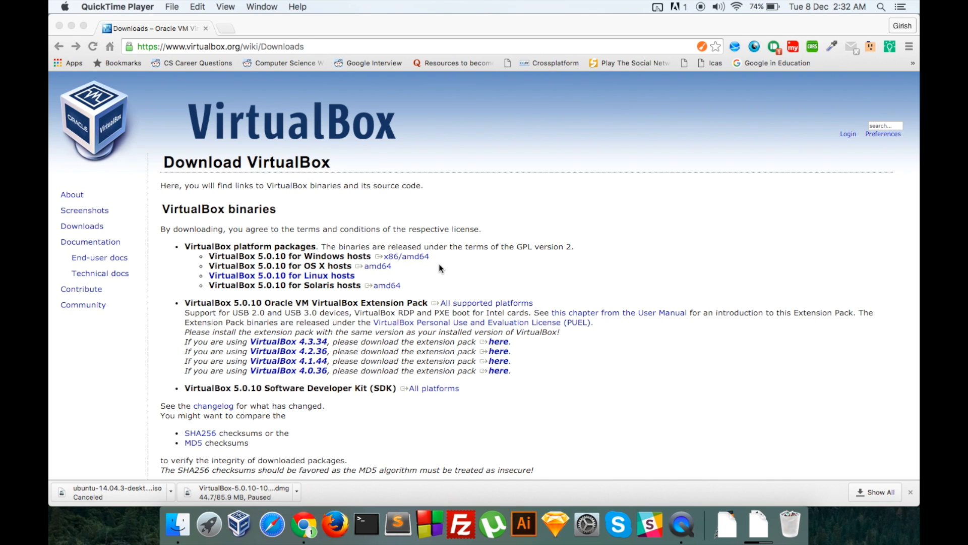
Search for 'ubuntu download' and open the Download Ubuntu Desktop page.
left_click(364, 47)
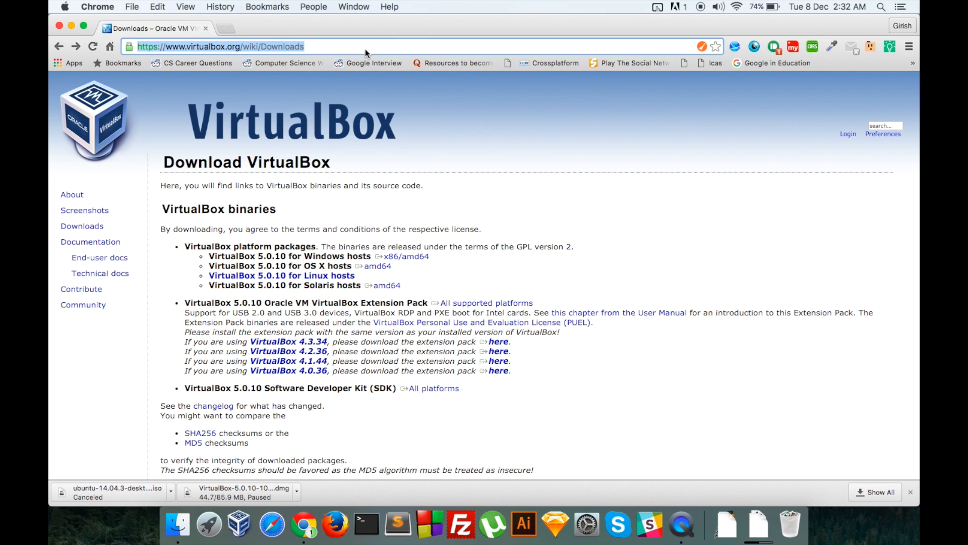
type("ubunr")
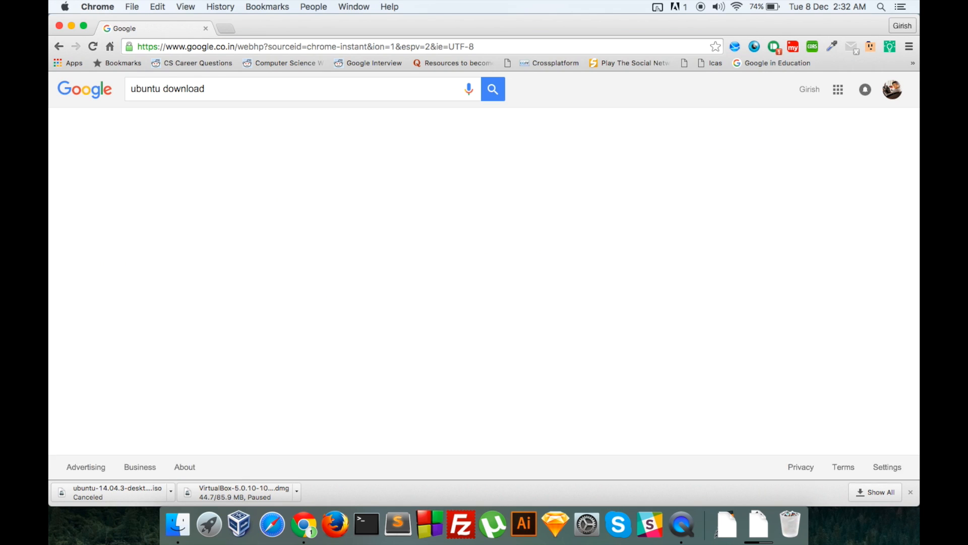
left_click(492, 88)
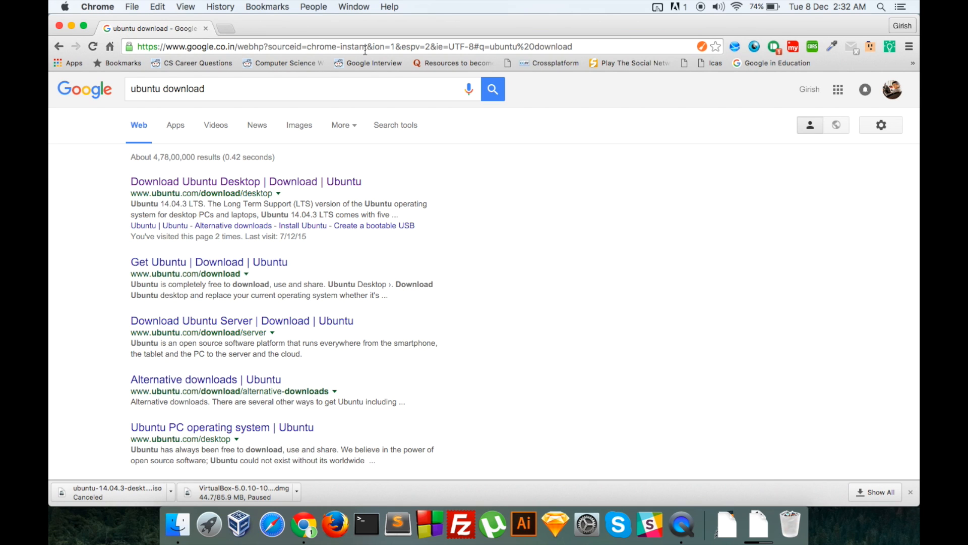
left_click(194, 181)
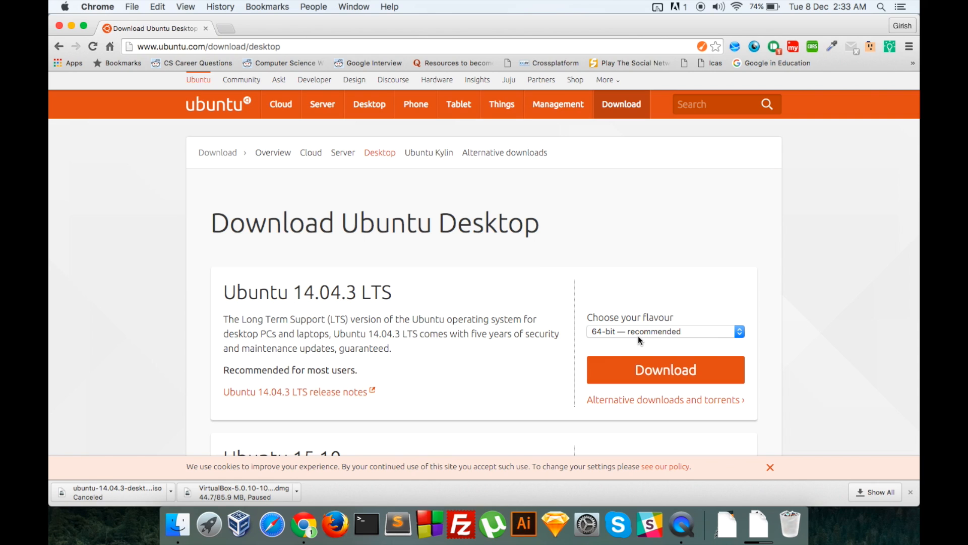
Download 64-bit Ubuntu 14.04.3 LTS, skipping the donation prompt.
left_click(665, 370)
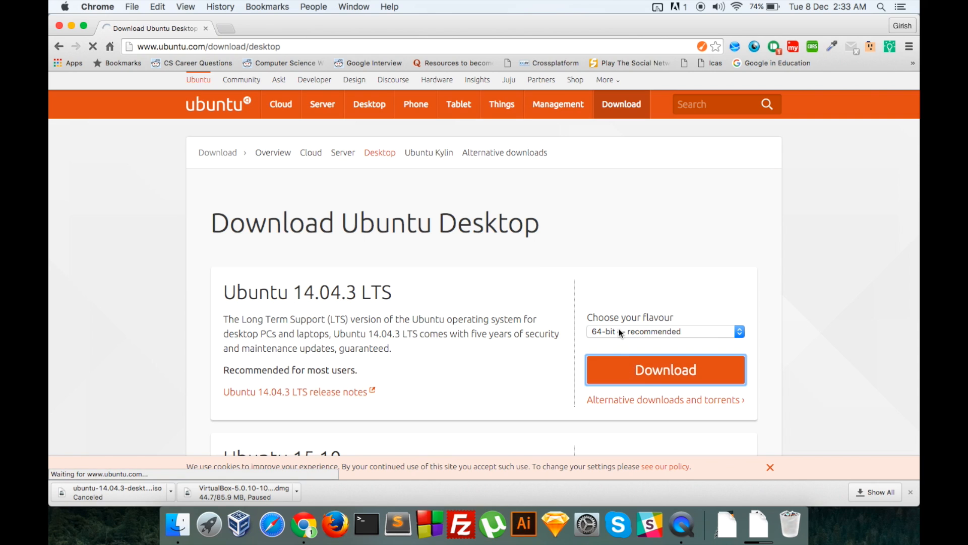
left_click(665, 370)
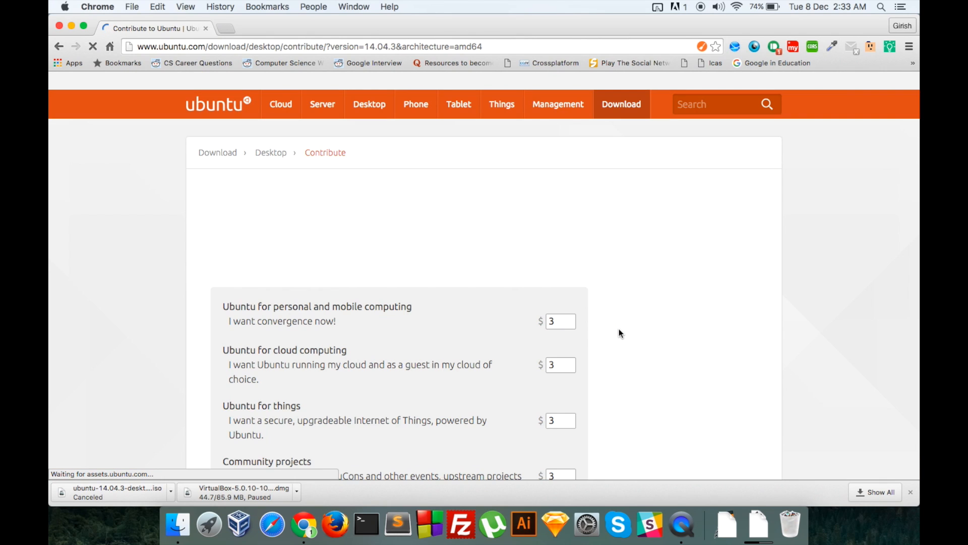
scroll("down", 3)
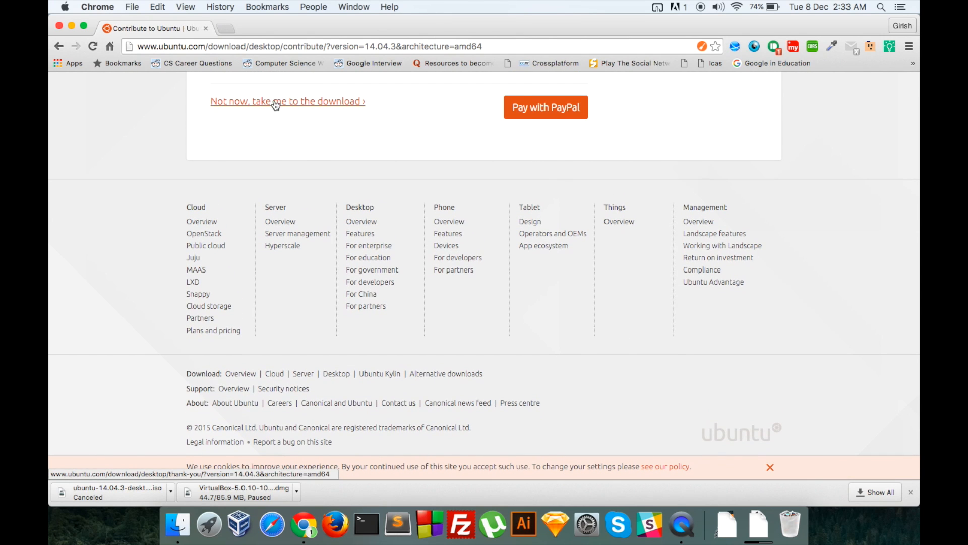
left_click(287, 101)
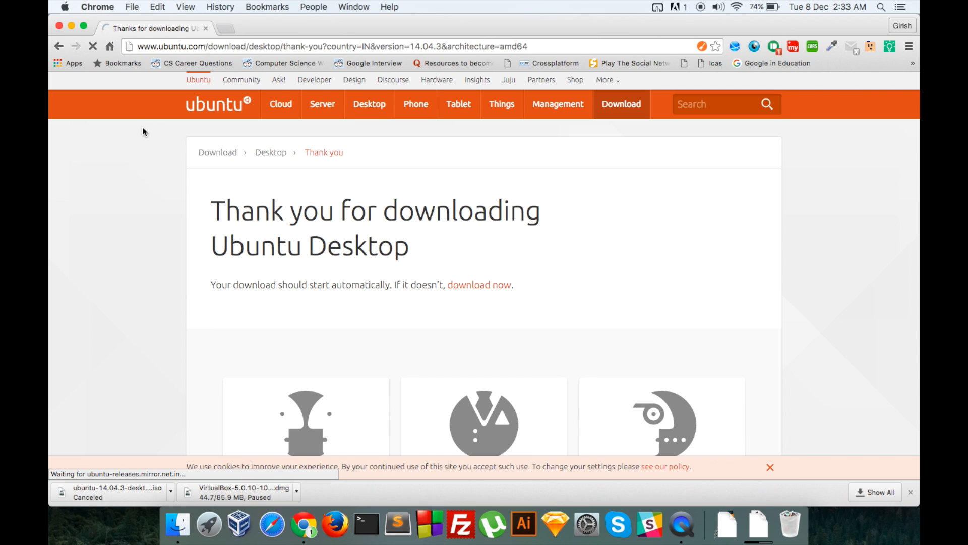
mouse_move(408, 185)
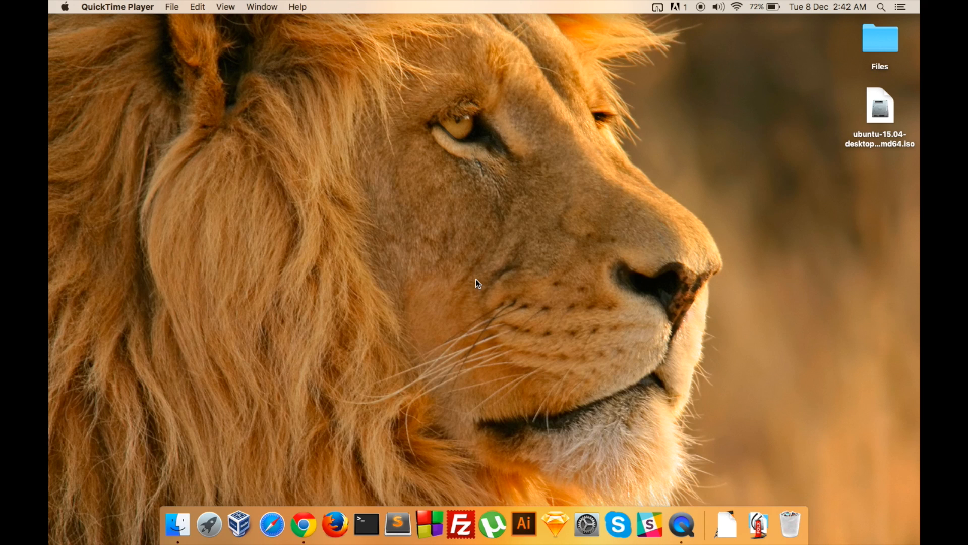
mouse_move(240, 524)
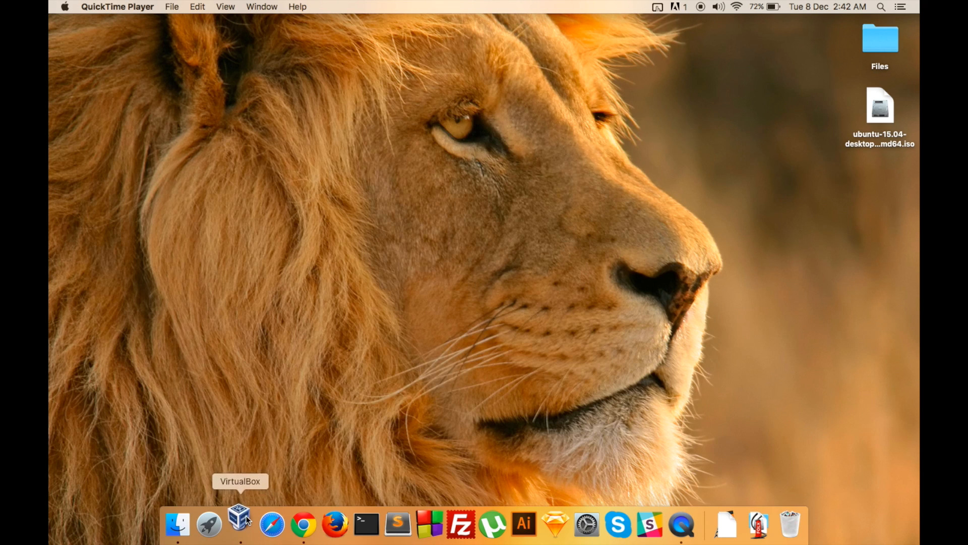
Launch VirtualBox from the Dock to show the empty VirtualBox Manager.
left_click(240, 524)
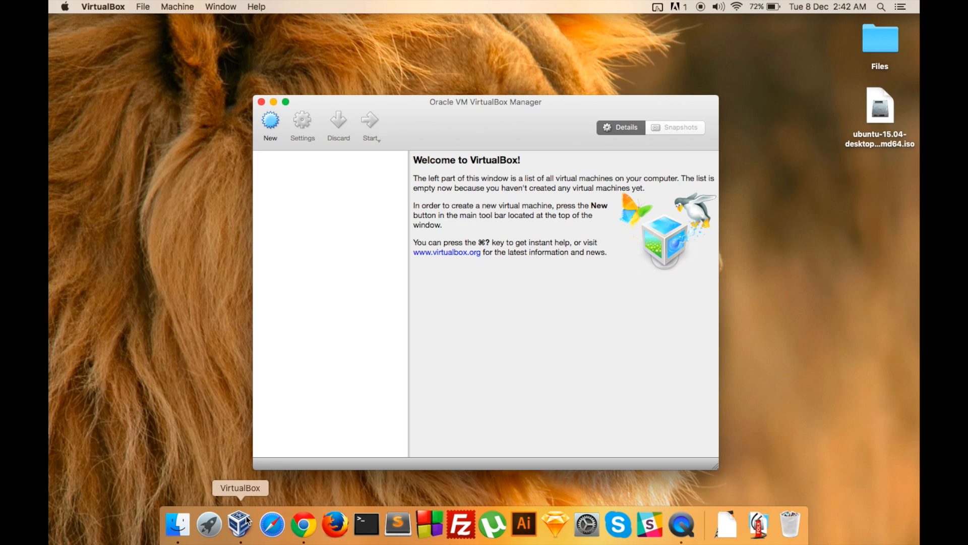
mouse_move(606, 27)
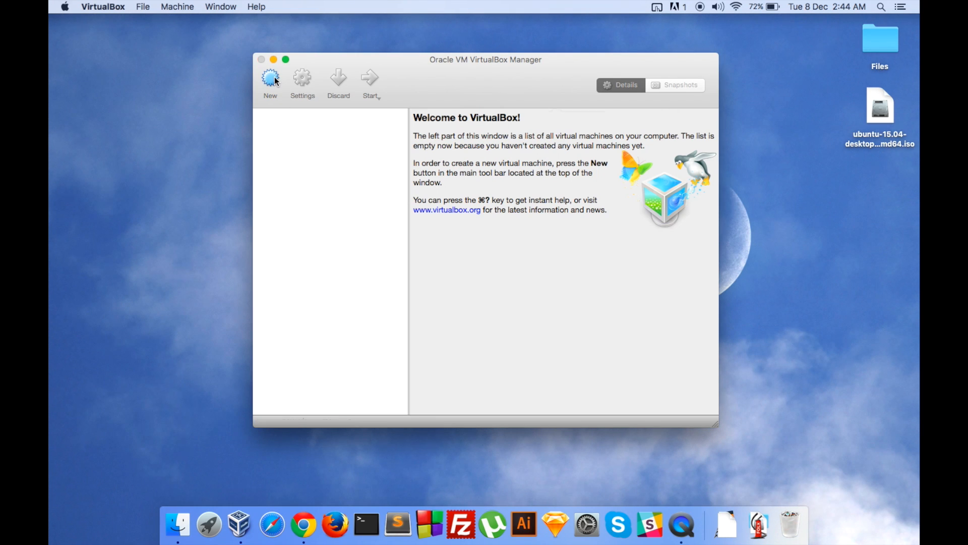
Create a new machine named 'Linux - Ubuntu', type Linux, version Ubuntu (64-bit).
left_click(269, 80)
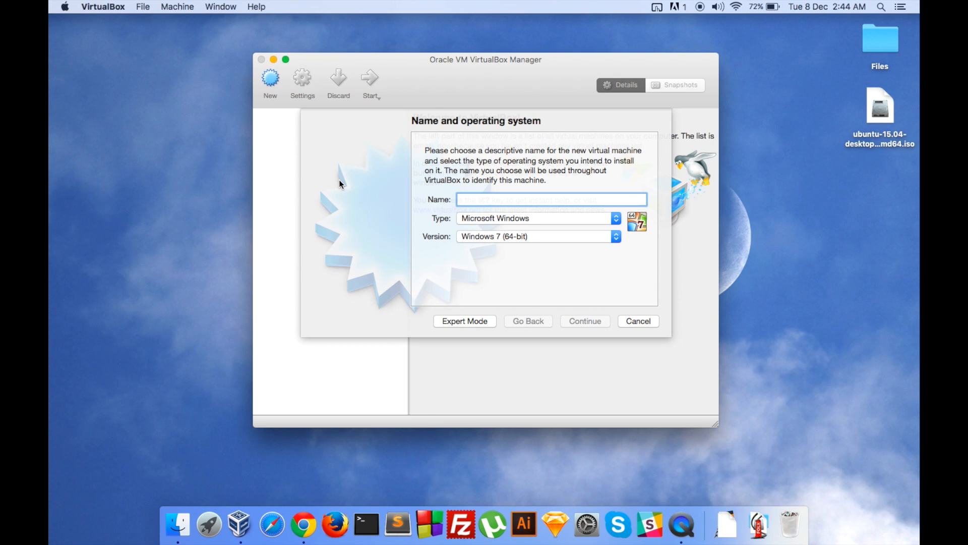
type("Linus")
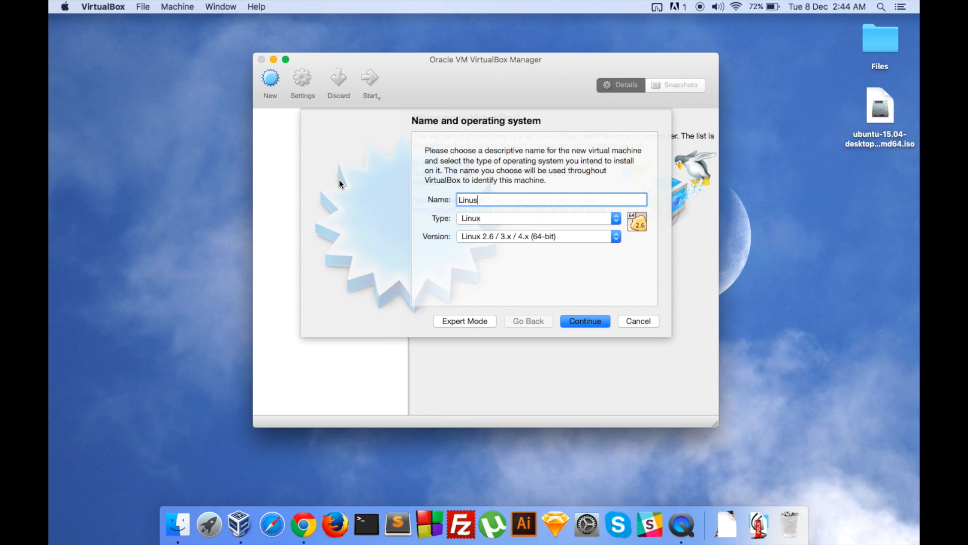
type("- Ubuntu")
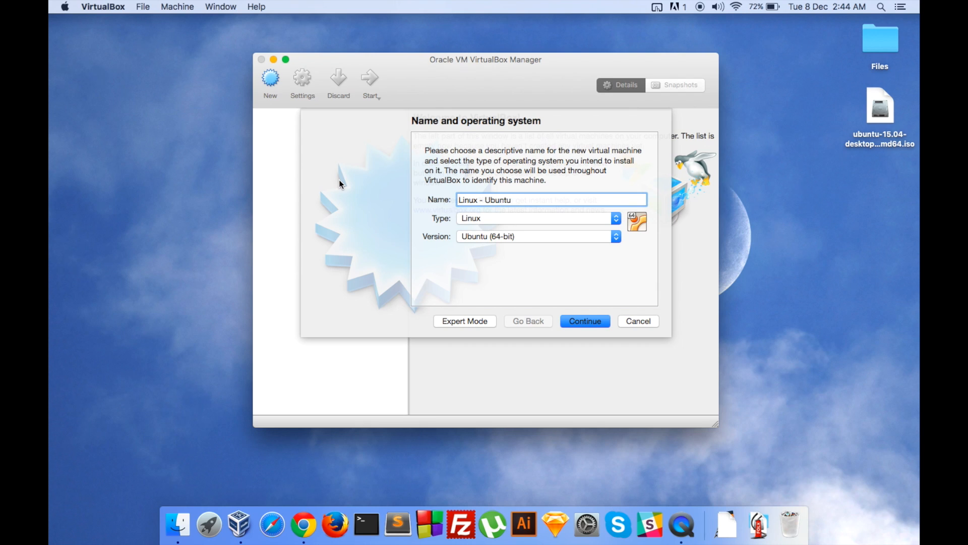
left_click(584, 321)
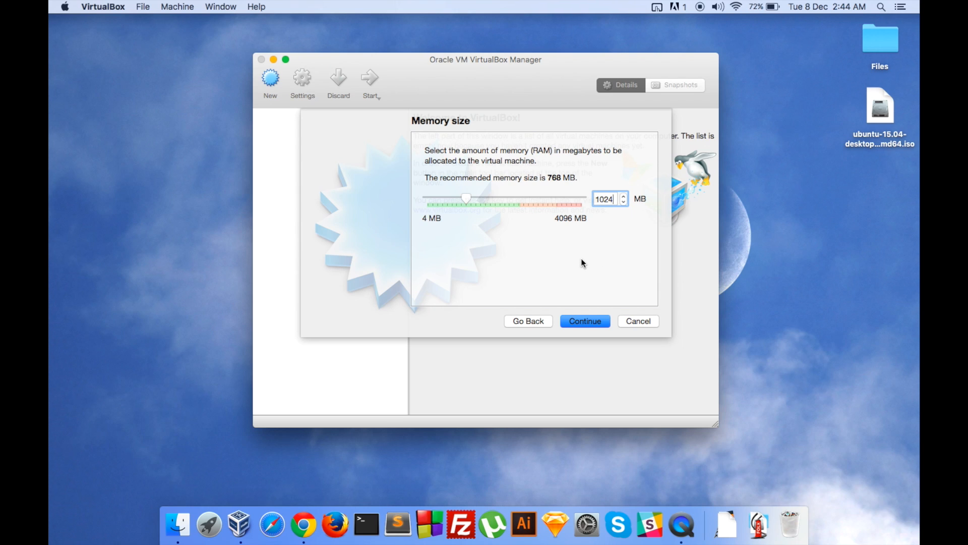
mouse_move(583, 284)
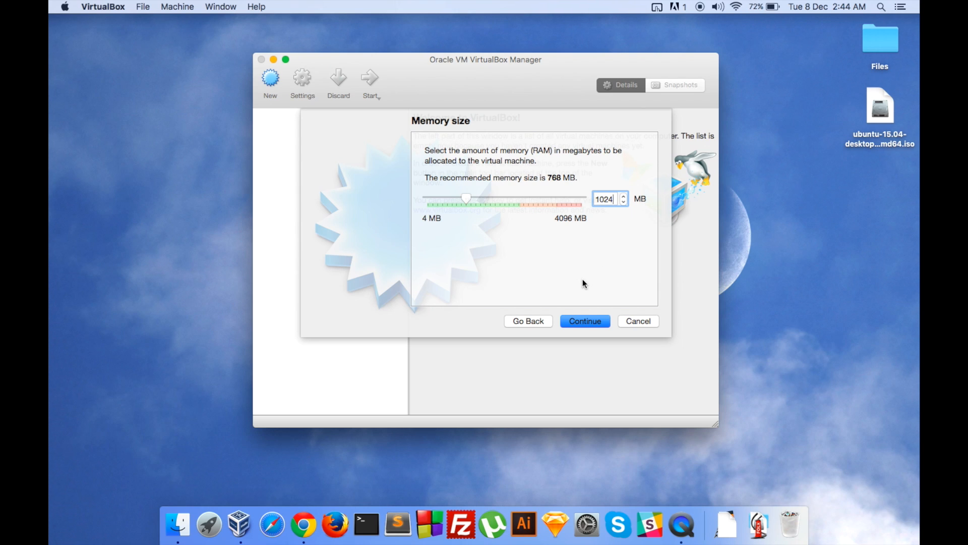
Accept 1024 MB memory and make a dynamically allocated 10.00 GB VDI disk.
left_click(584, 321)
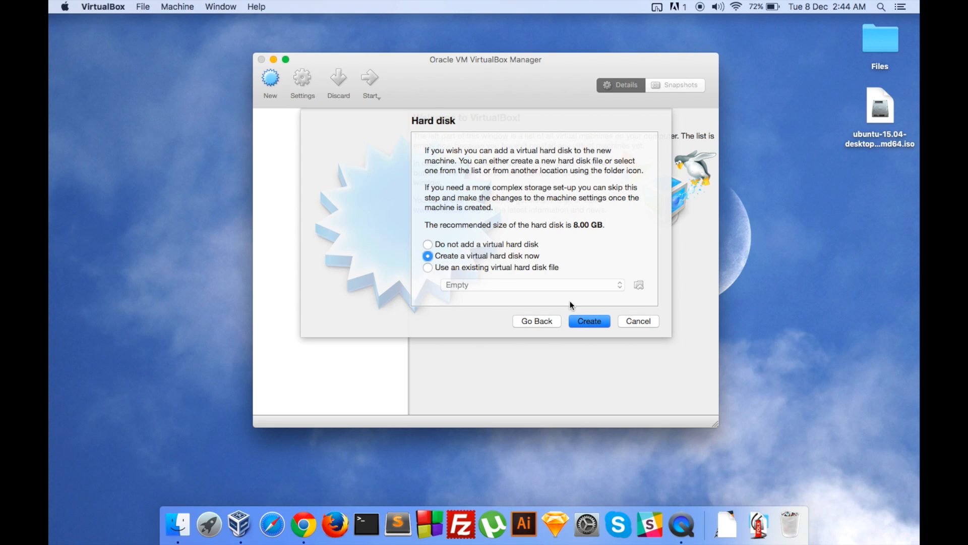
left_click(587, 321)
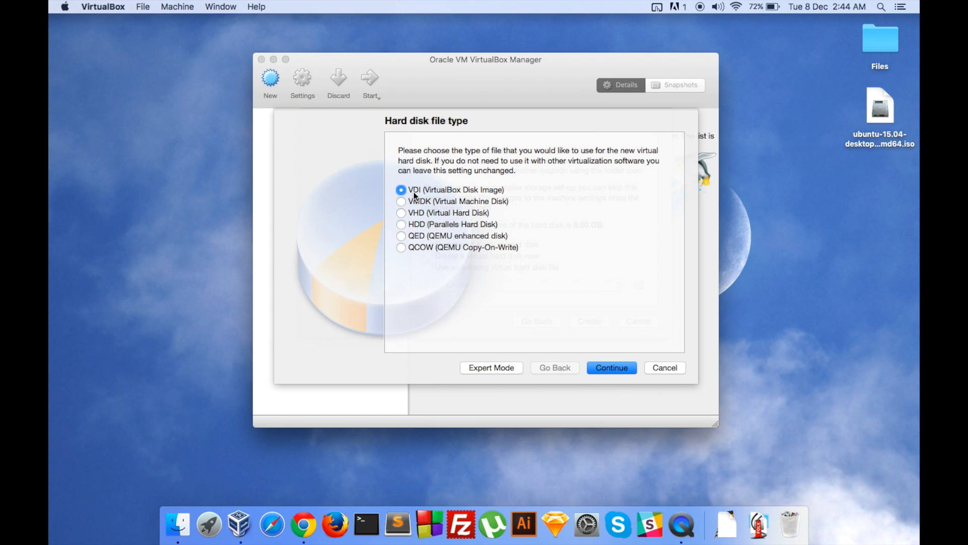
mouse_move(620, 418)
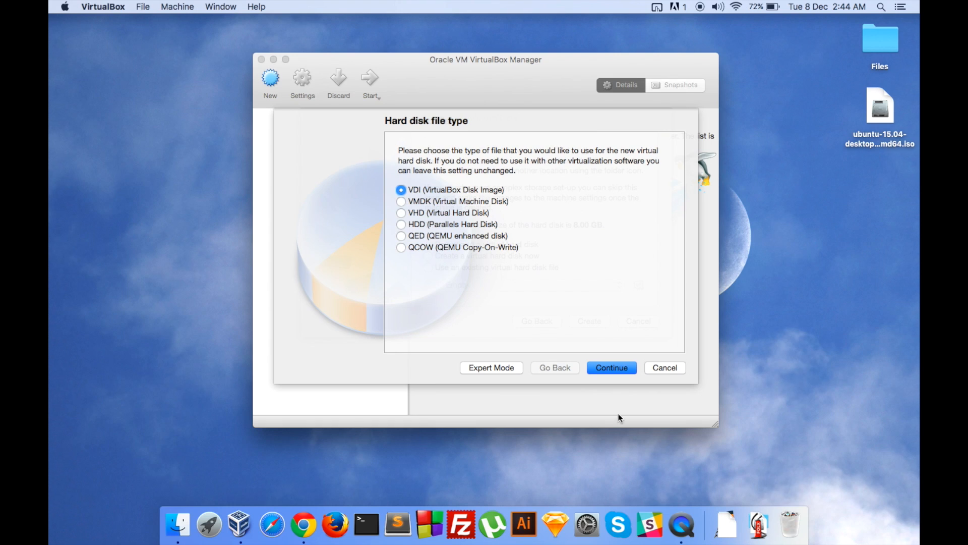
left_click(610, 367)
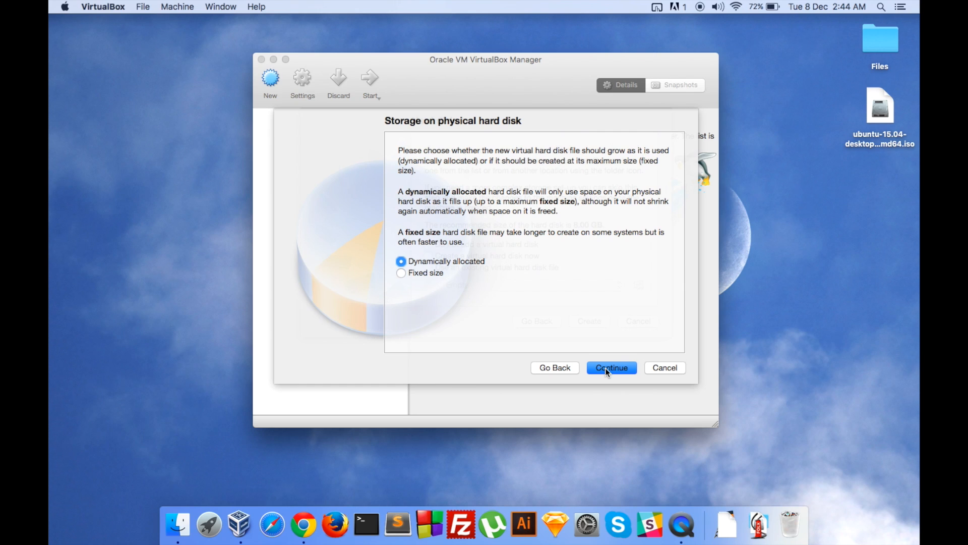
mouse_move(586, 305)
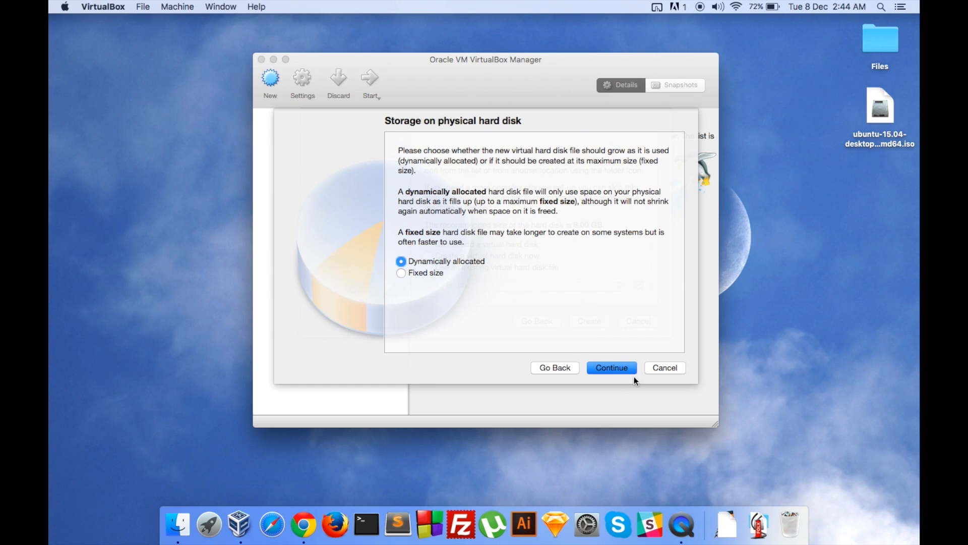
left_click(611, 368)
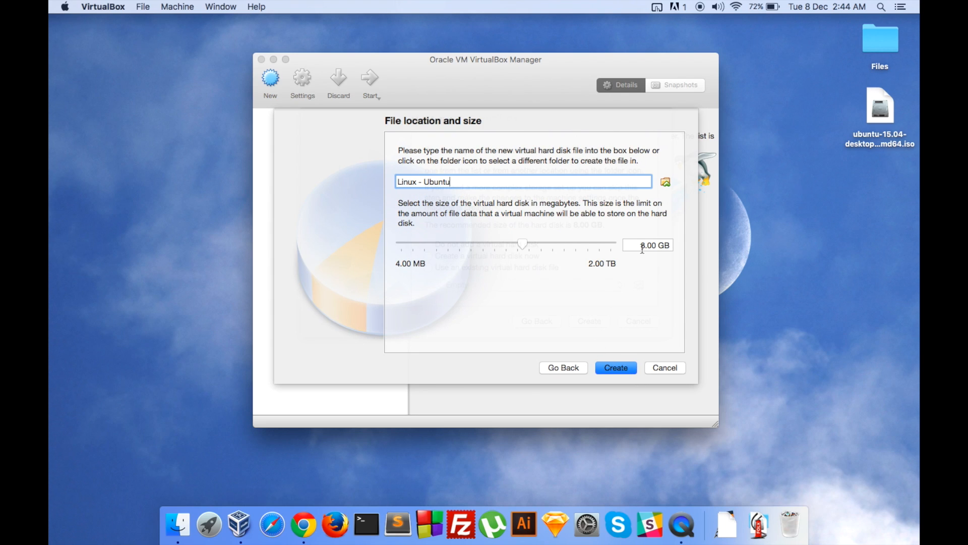
mouse_move(647, 245)
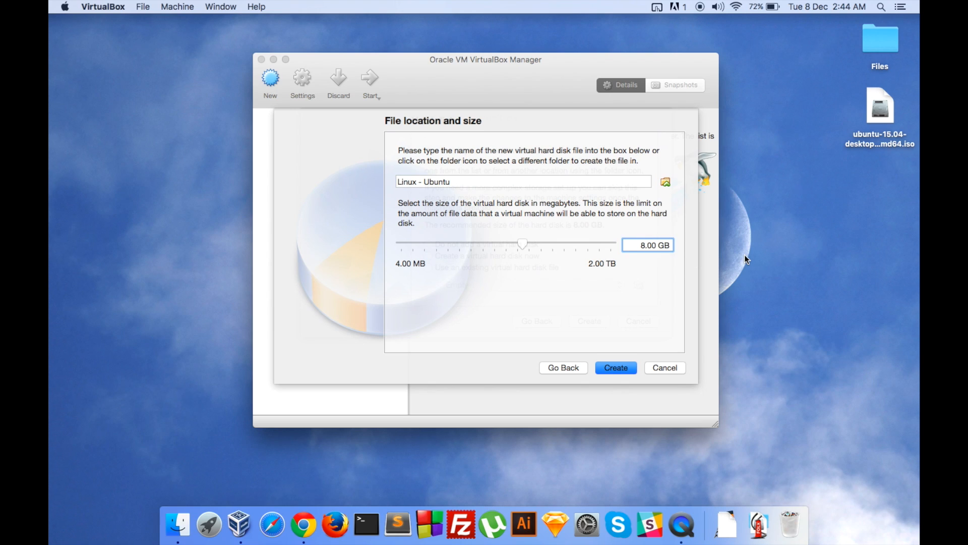
type("10.00 GB")
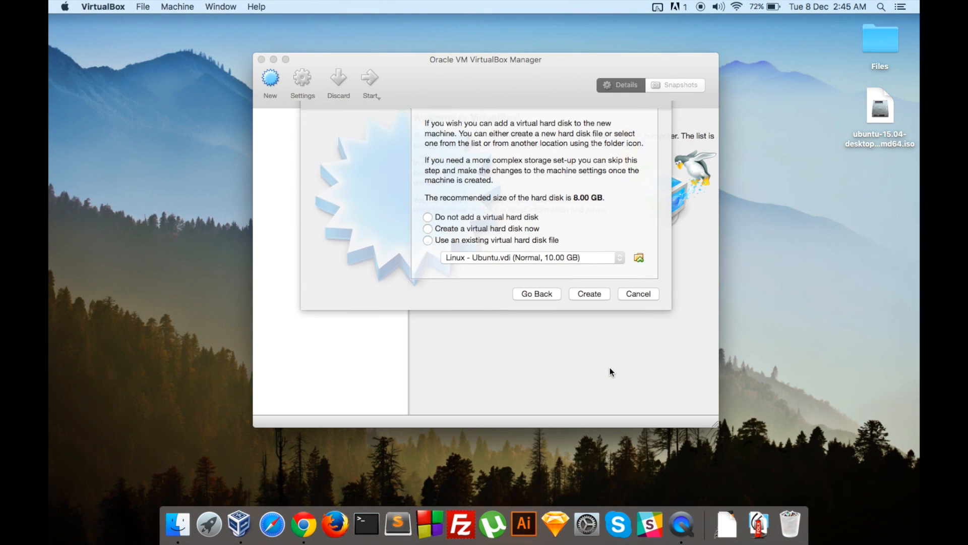
Create and start the machine, booting from ubuntu-15.04-desktop-amd64.iso.
left_click(588, 294)
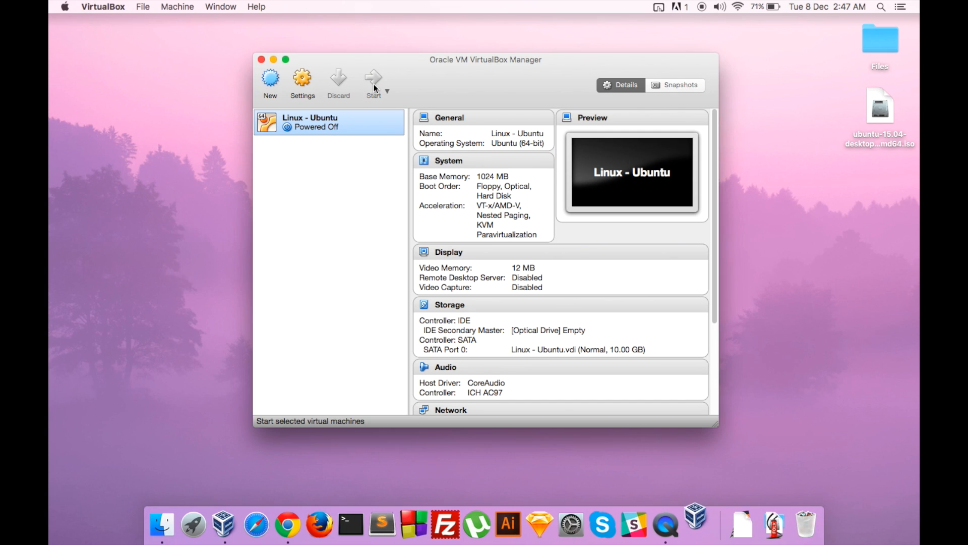
left_click(373, 79)
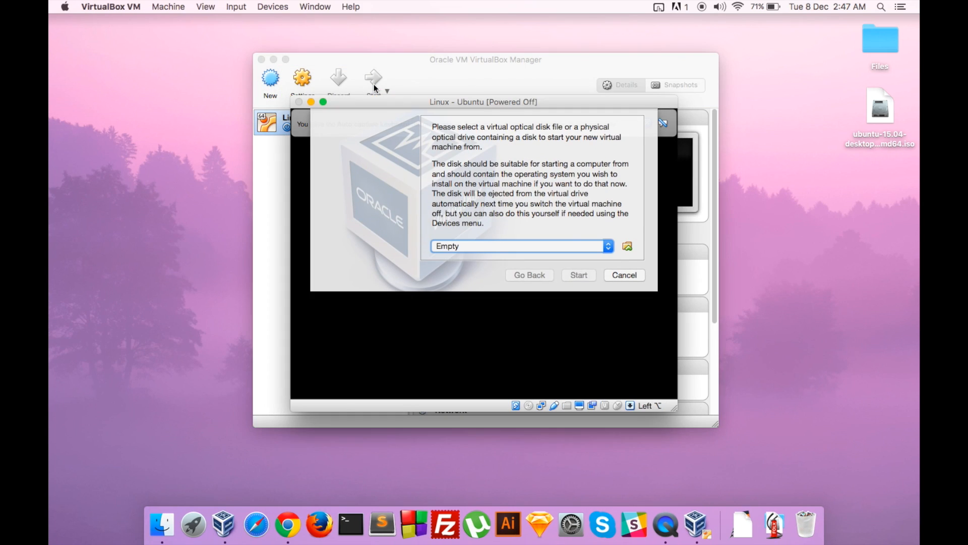
mouse_move(553, 286)
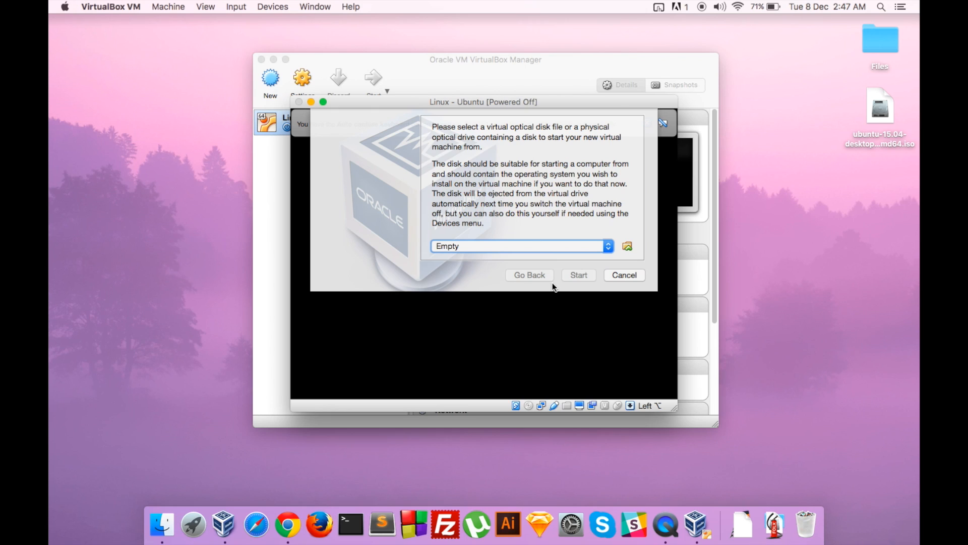
mouse_move(832, 167)
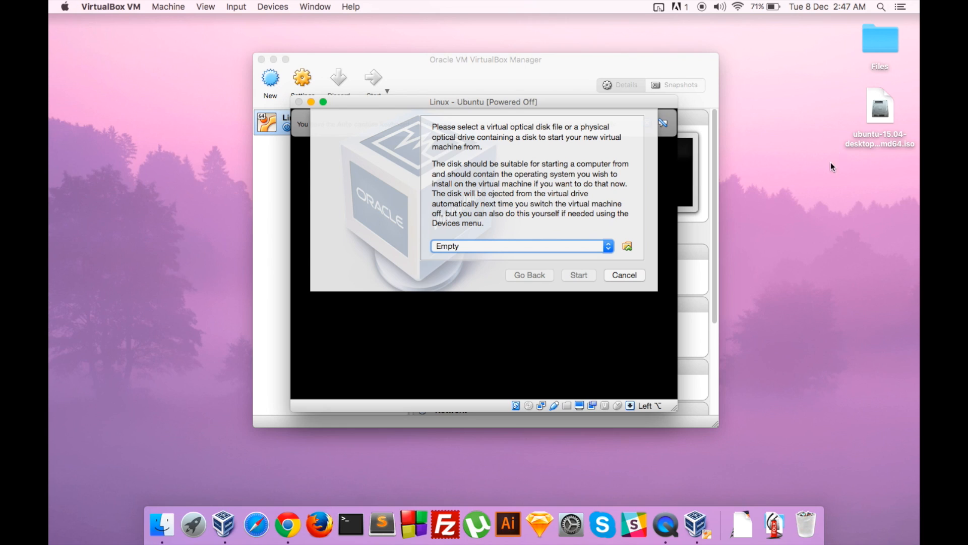
mouse_move(701, 213)
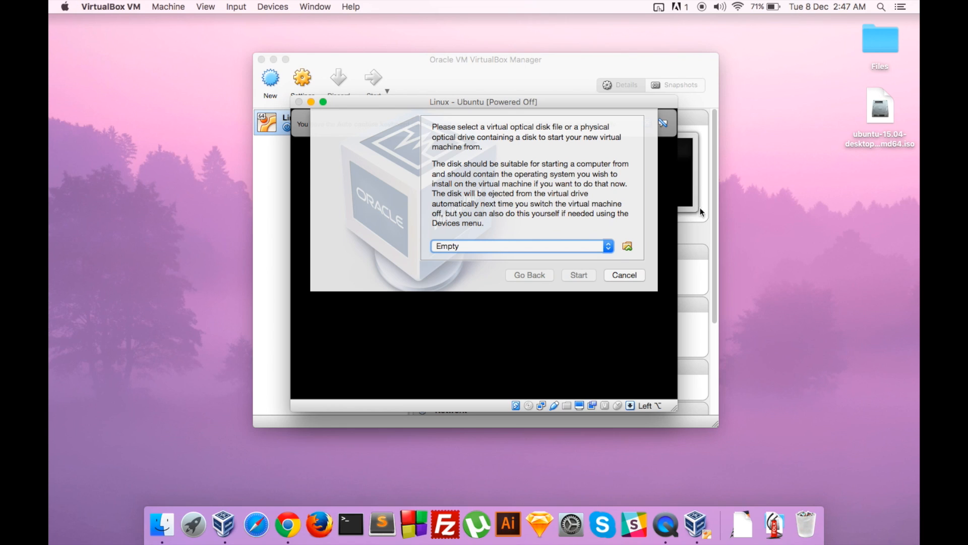
left_click(627, 245)
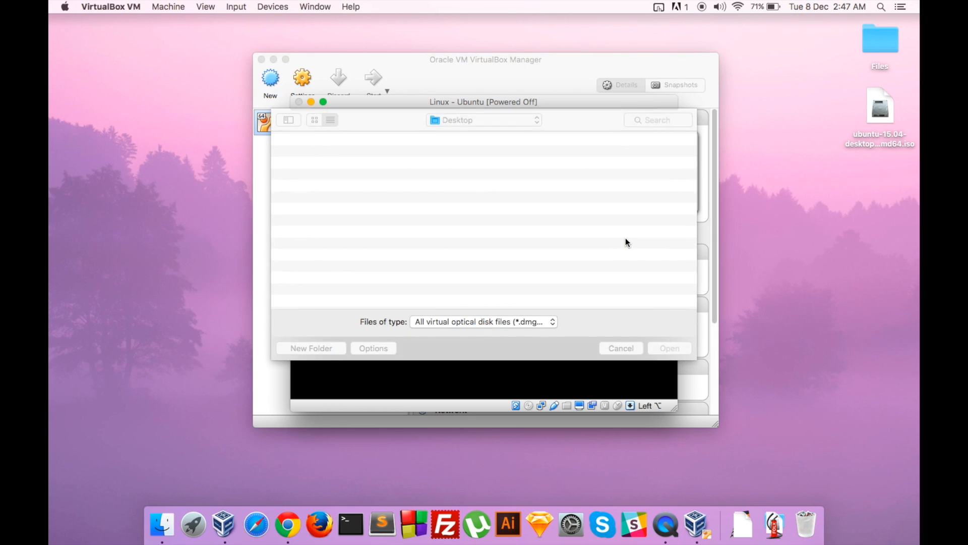
left_click(360, 164)
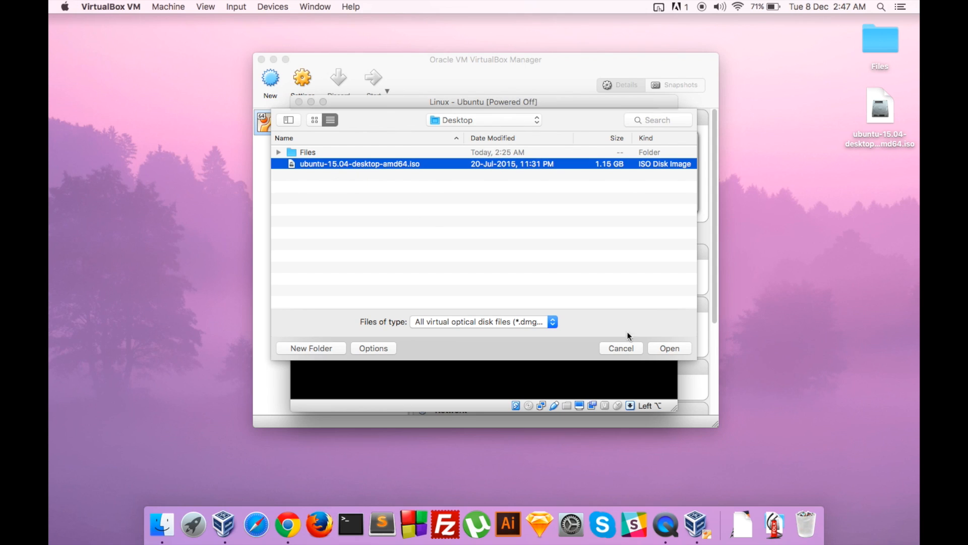
left_click(669, 347)
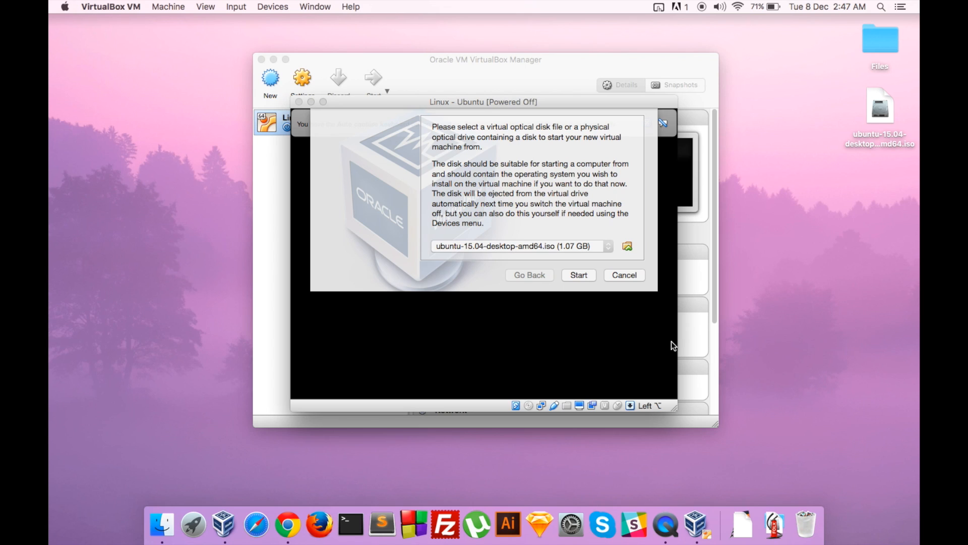
left_click(578, 275)
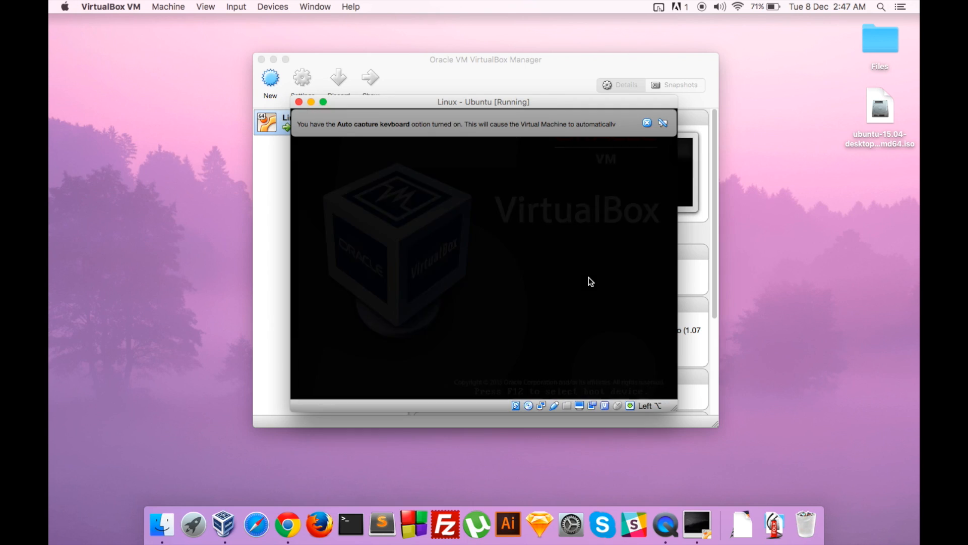
Choose Install Ubuntu on the English Welcome screen.
left_click(646, 122)
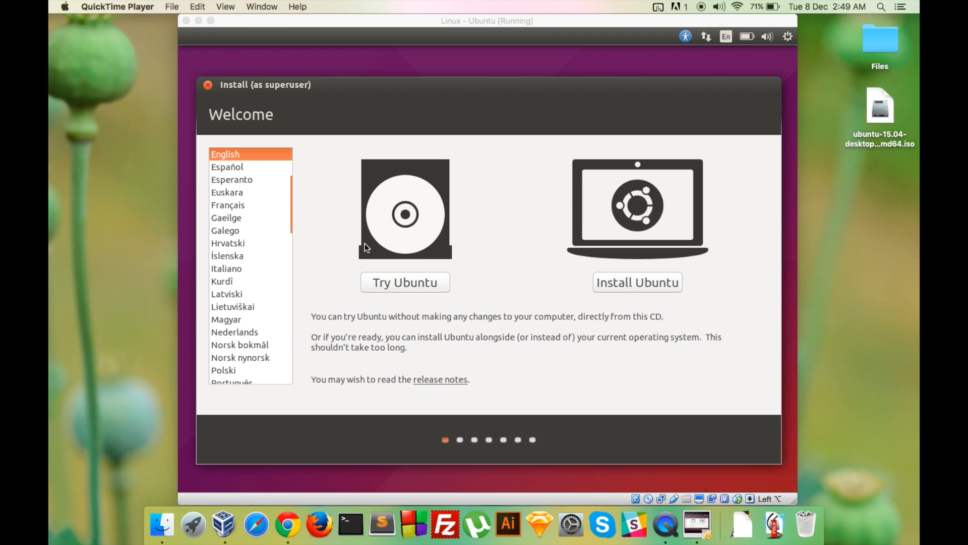
mouse_move(561, 296)
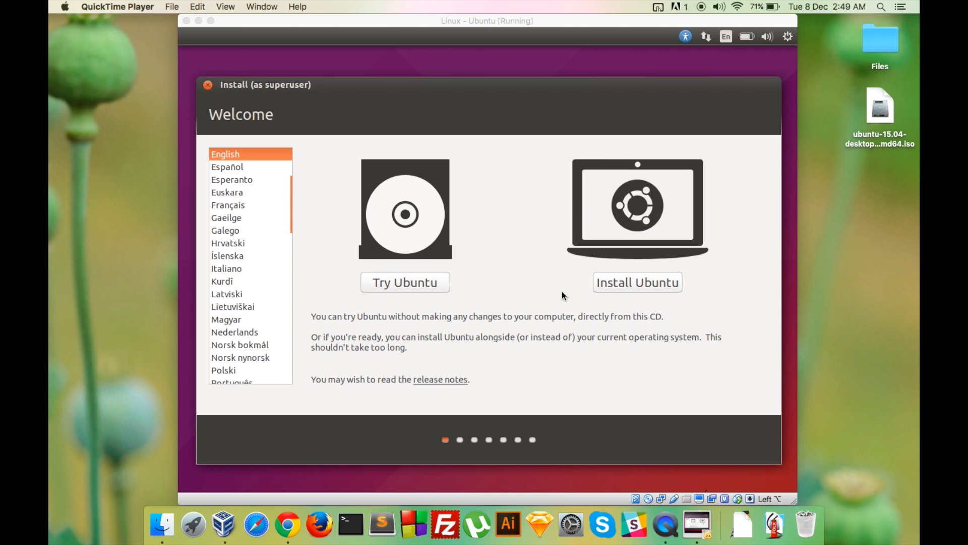
left_click(637, 283)
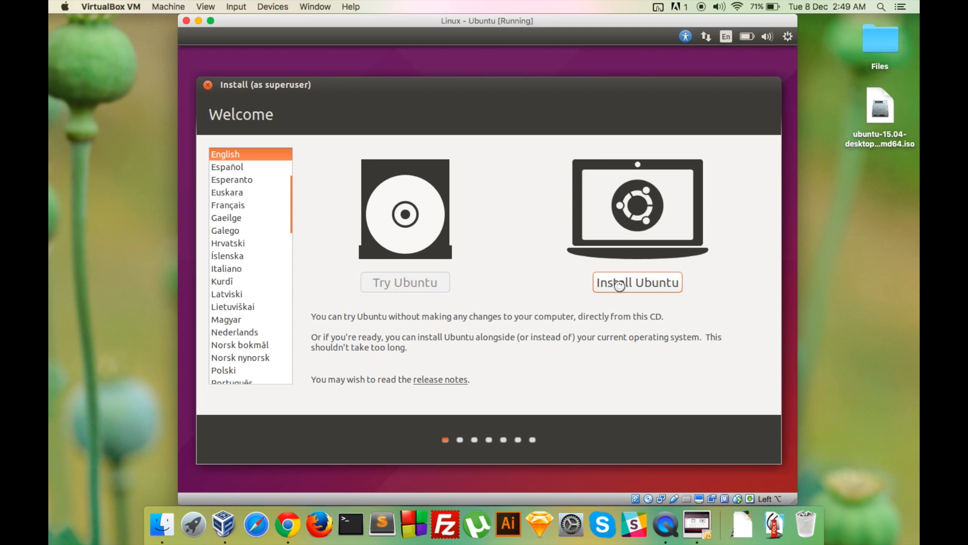
Continue past Preparing to install with updates and third-party software unticked.
left_click(636, 283)
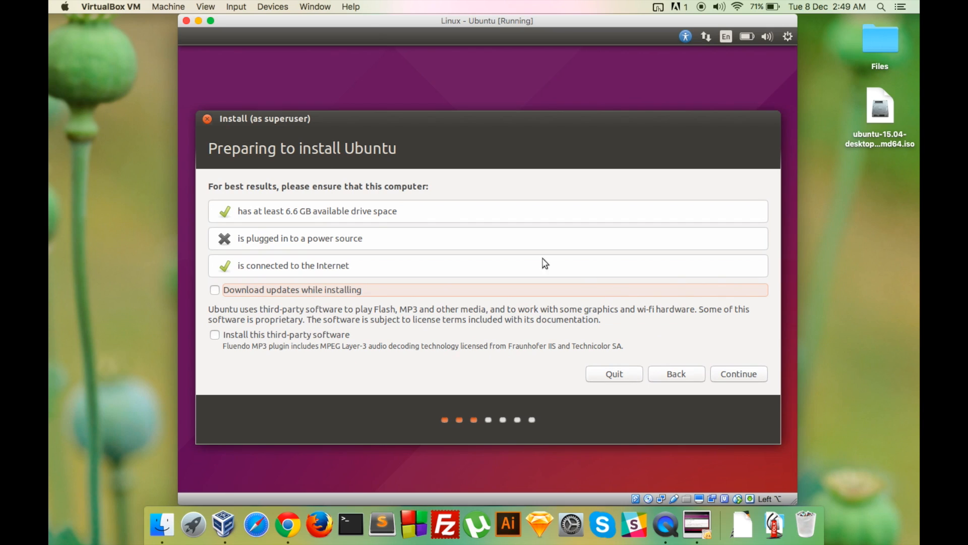
mouse_move(294, 236)
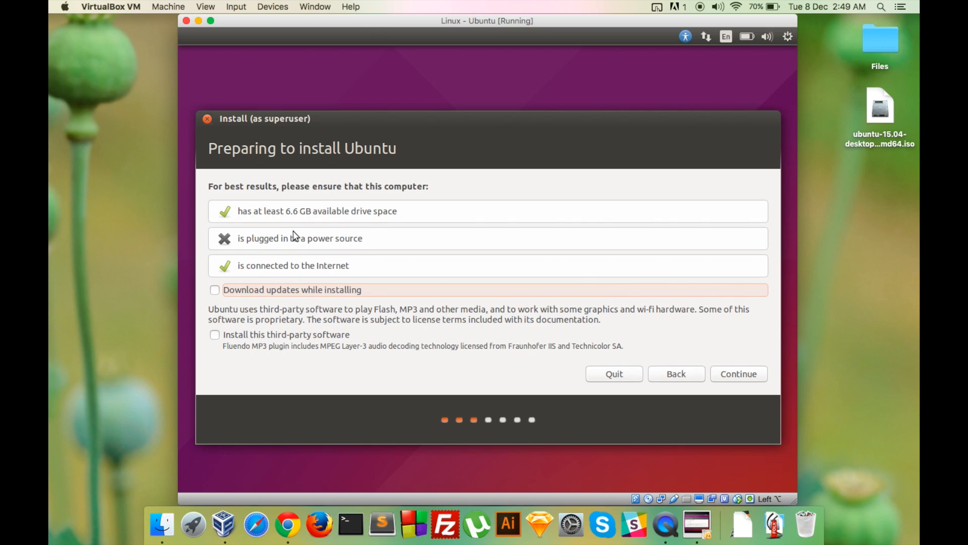
mouse_move(383, 227)
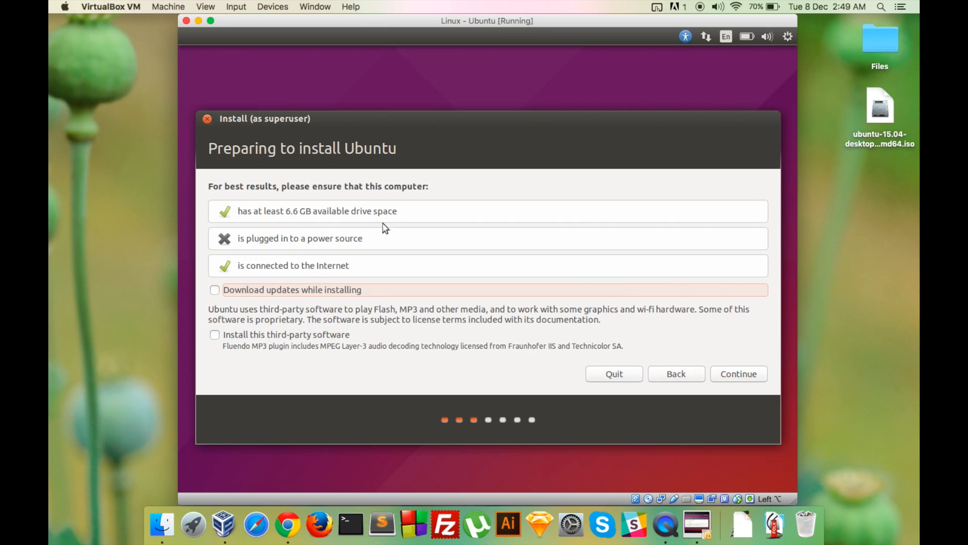
mouse_move(328, 299)
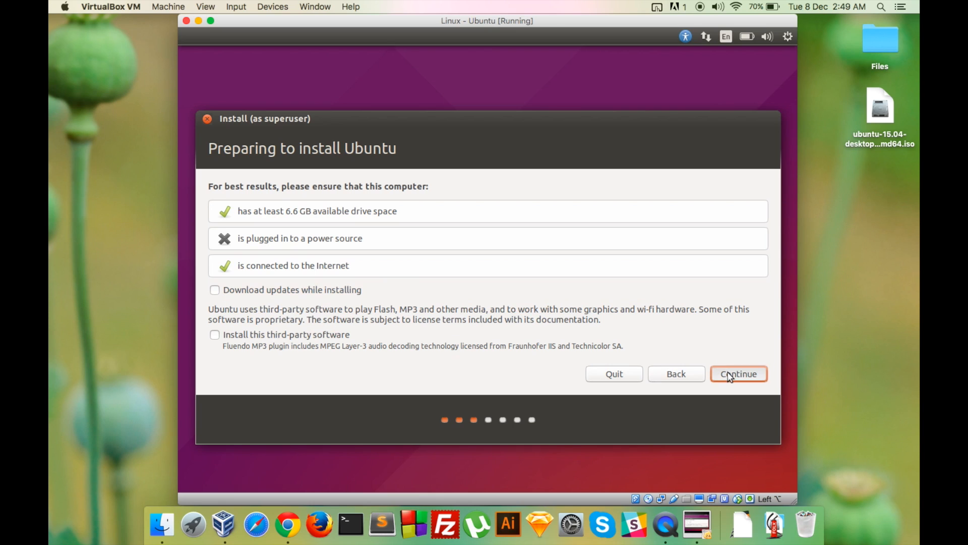
left_click(738, 374)
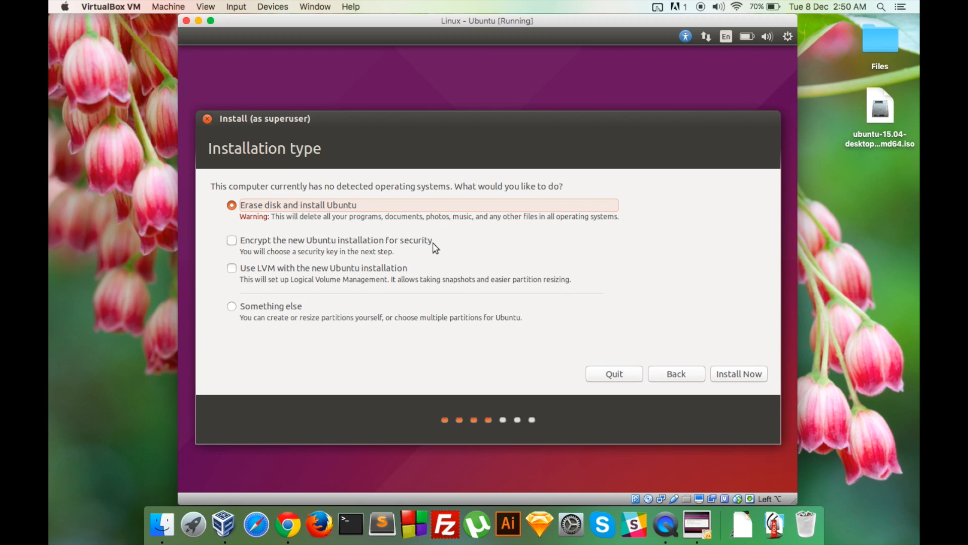
mouse_move(567, 239)
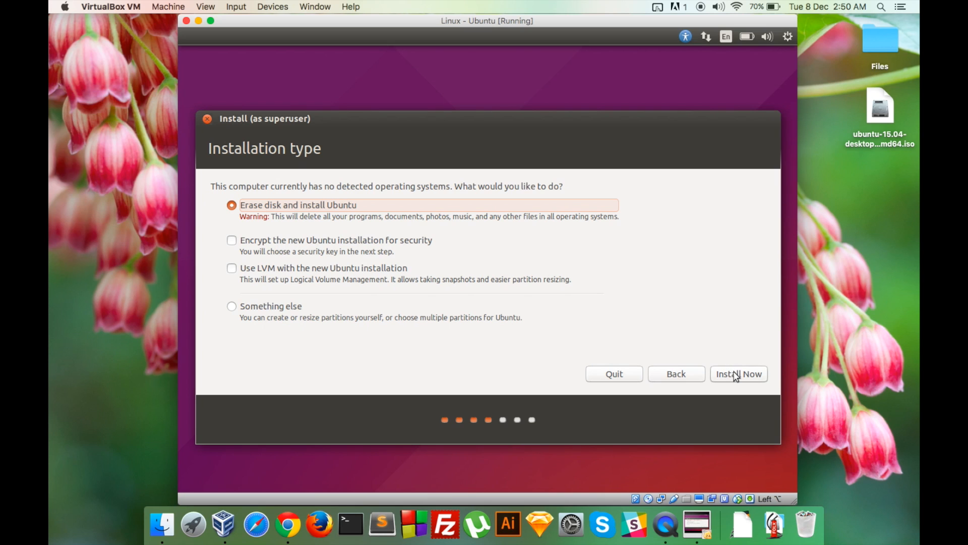
Install Now with Erase disk and install Ubuntu, confirming the disk changes.
left_click(738, 374)
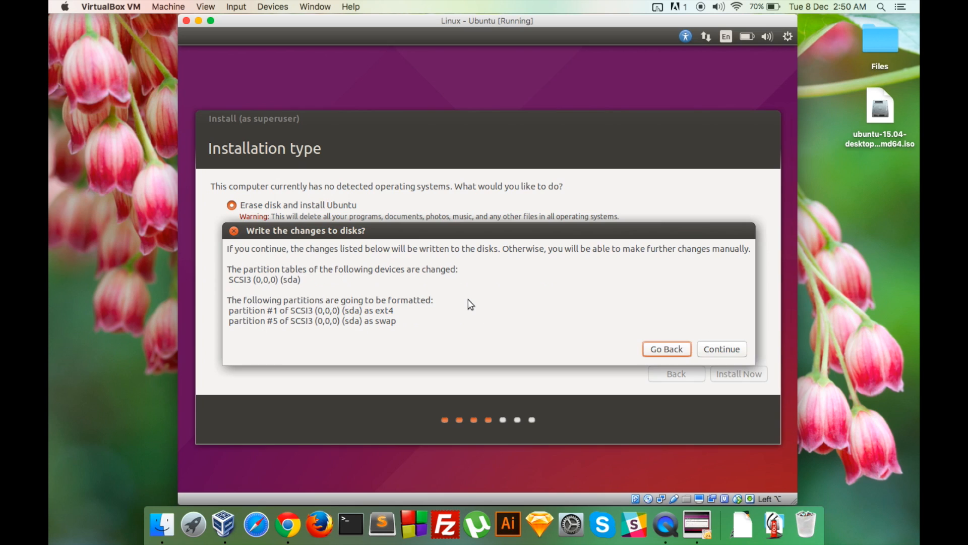
mouse_move(303, 259)
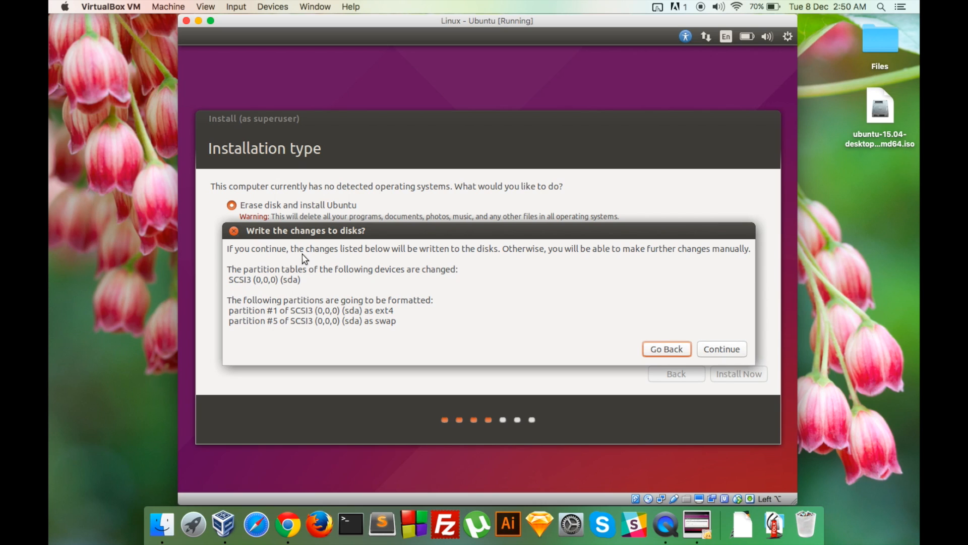
mouse_move(565, 272)
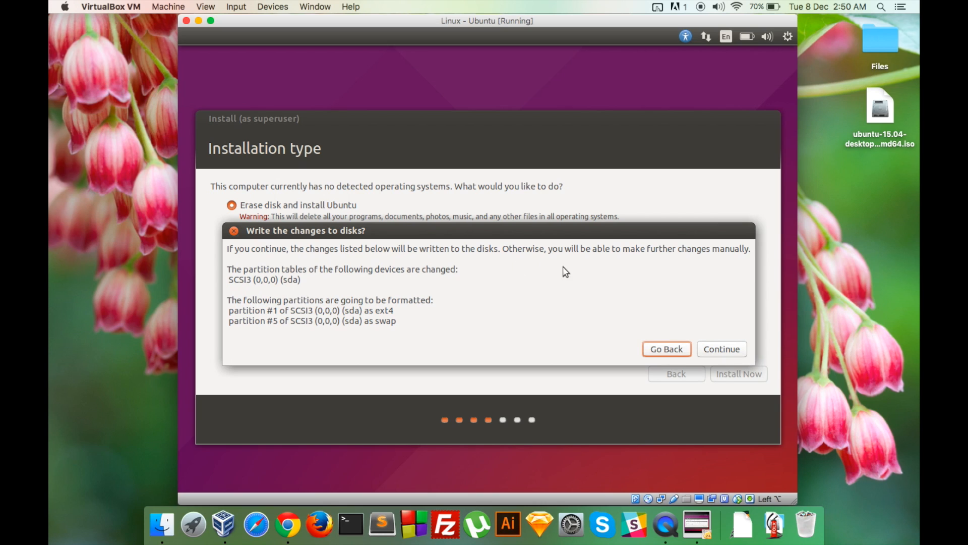
left_click(666, 349)
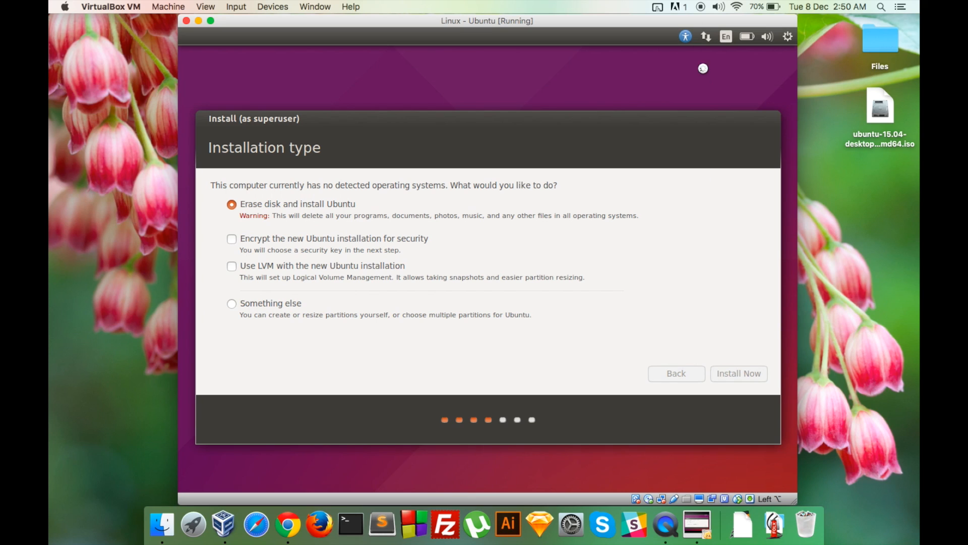
left_click(738, 373)
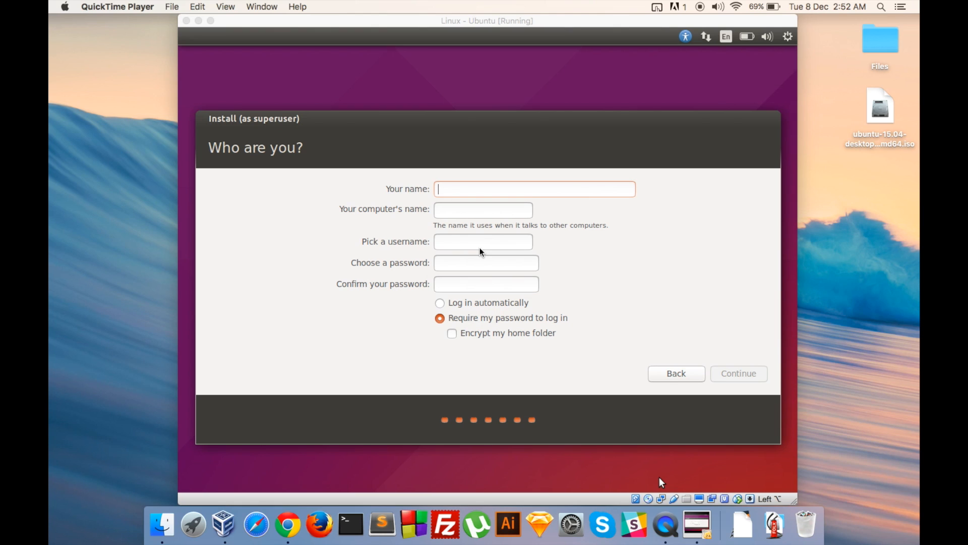
mouse_move(505, 195)
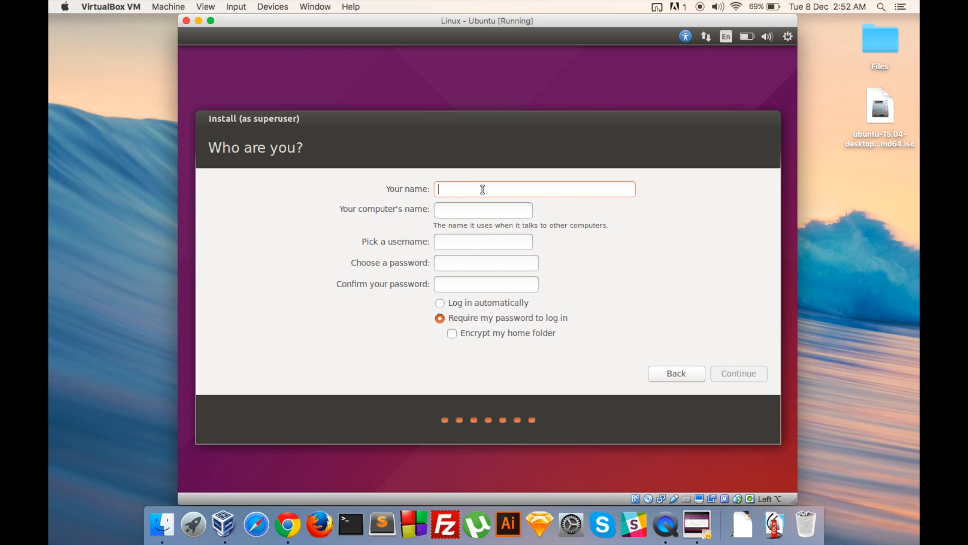
Fill the account form with name 'Girish', computer name, username and password, and continue installing.
type("Girish")
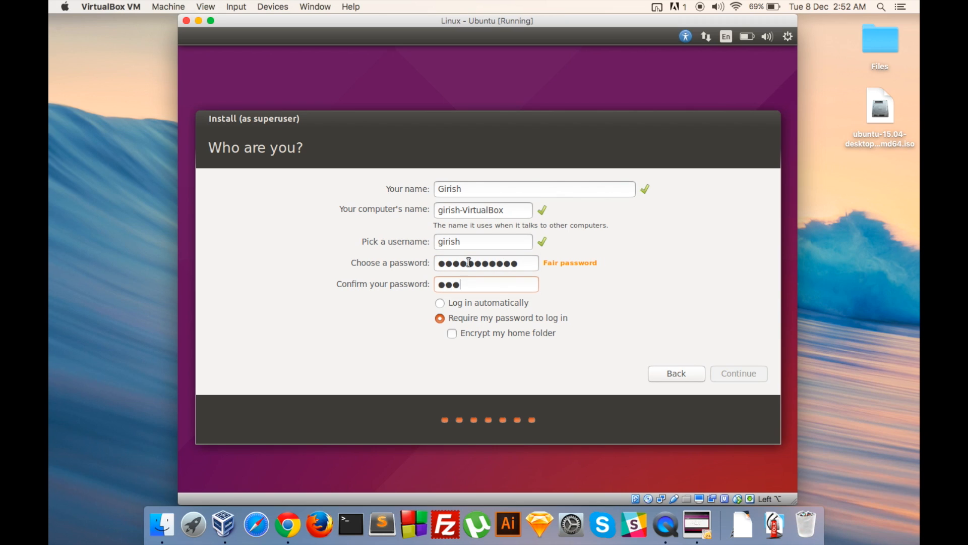
key("backspace")
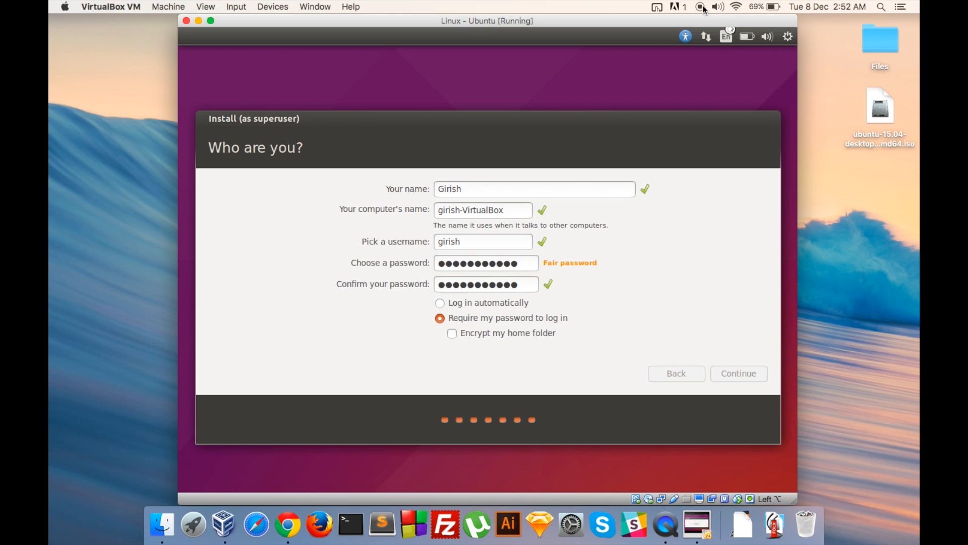
left_click(738, 374)
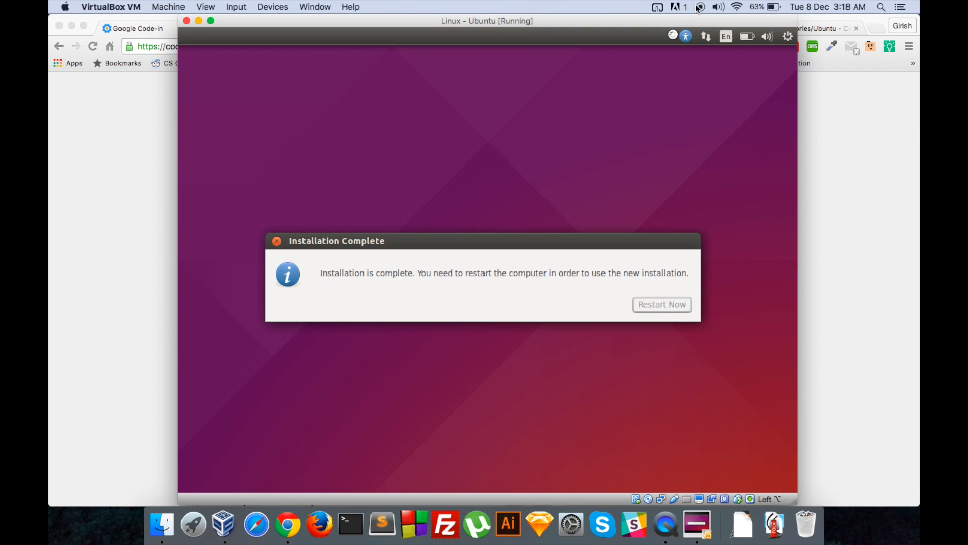
Restart into the installed Ubuntu and log in with the account password.
left_click(661, 304)
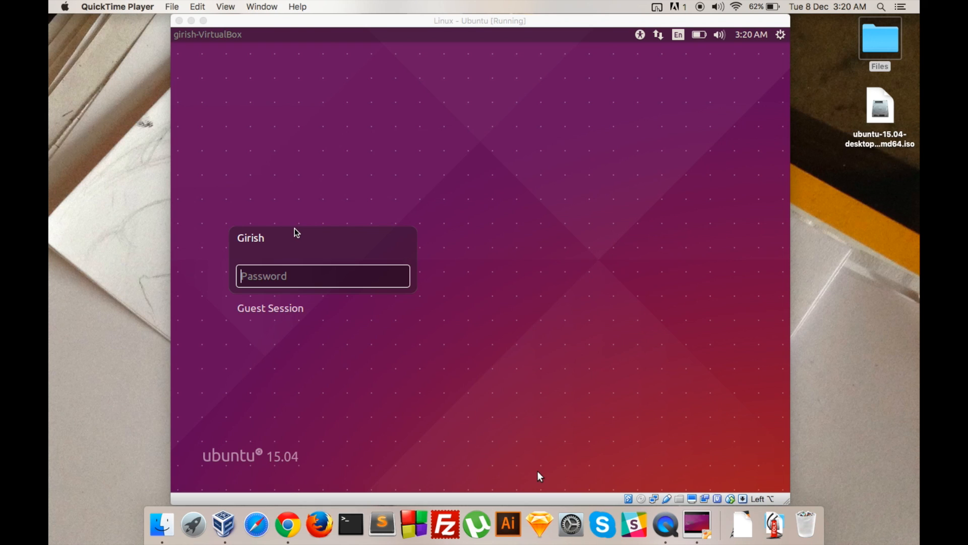
mouse_move(278, 144)
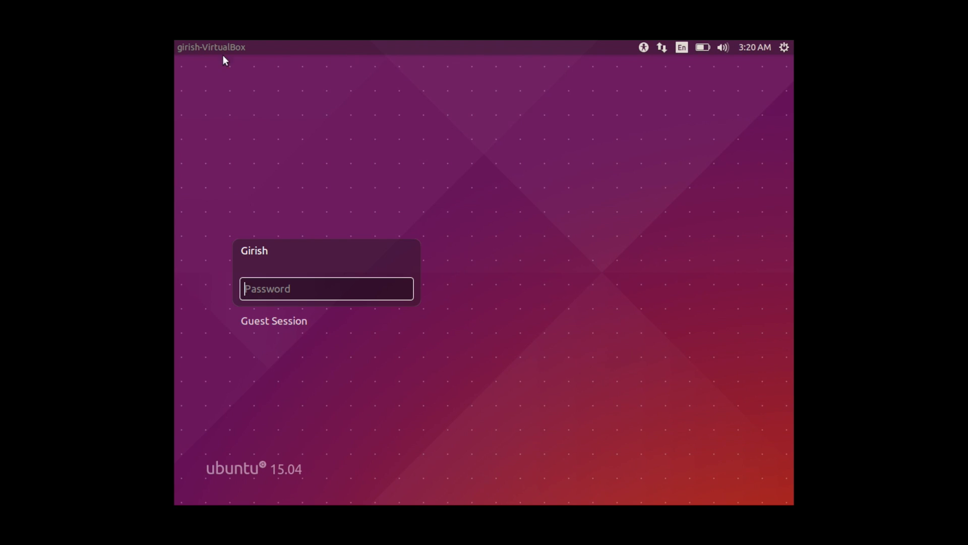
mouse_move(247, 93)
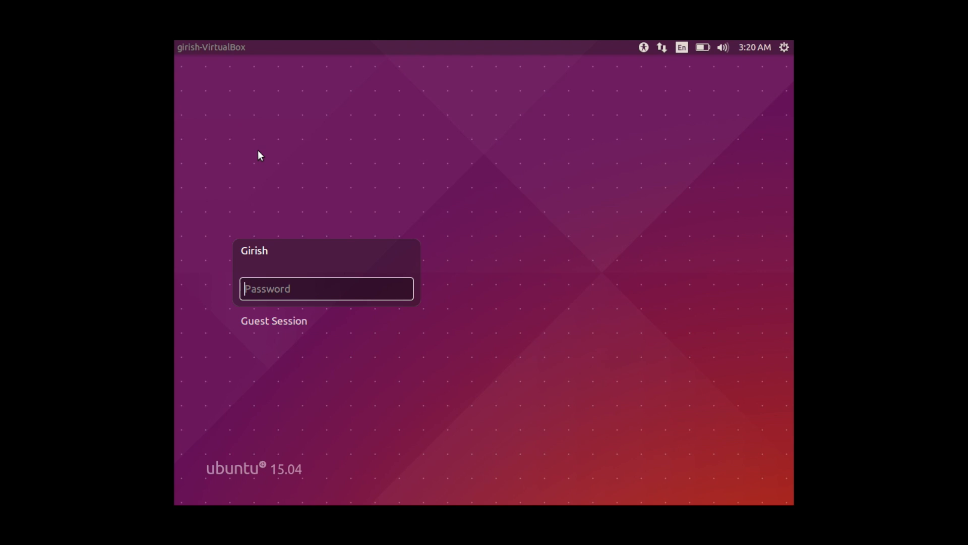
type("password")
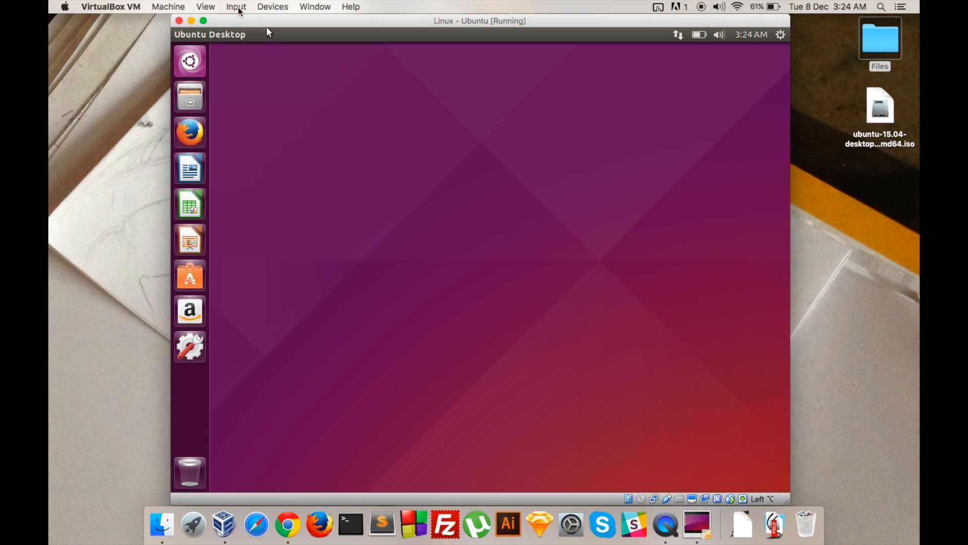
Insert the Guest Additions CD image, run its autorun installer, and authenticate with the password.
left_click(272, 7)
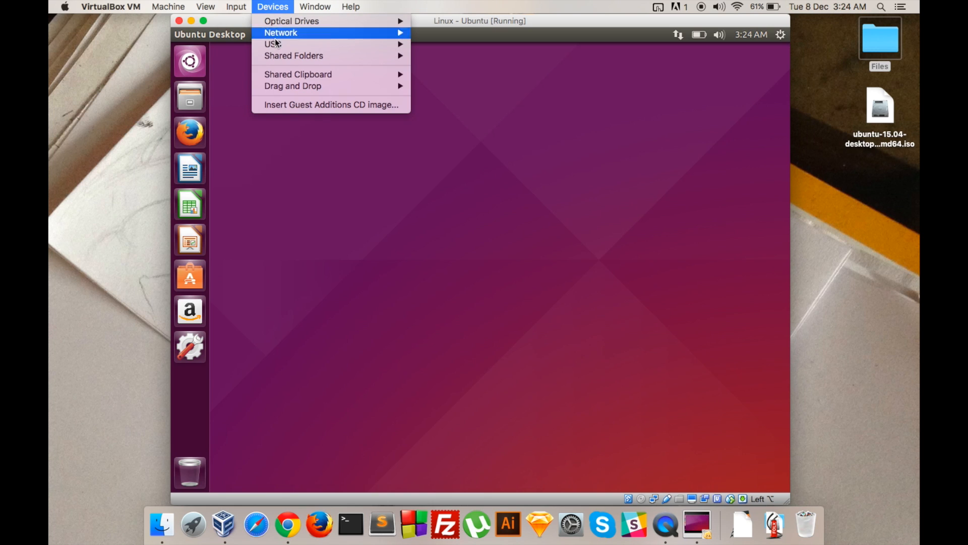
mouse_move(330, 105)
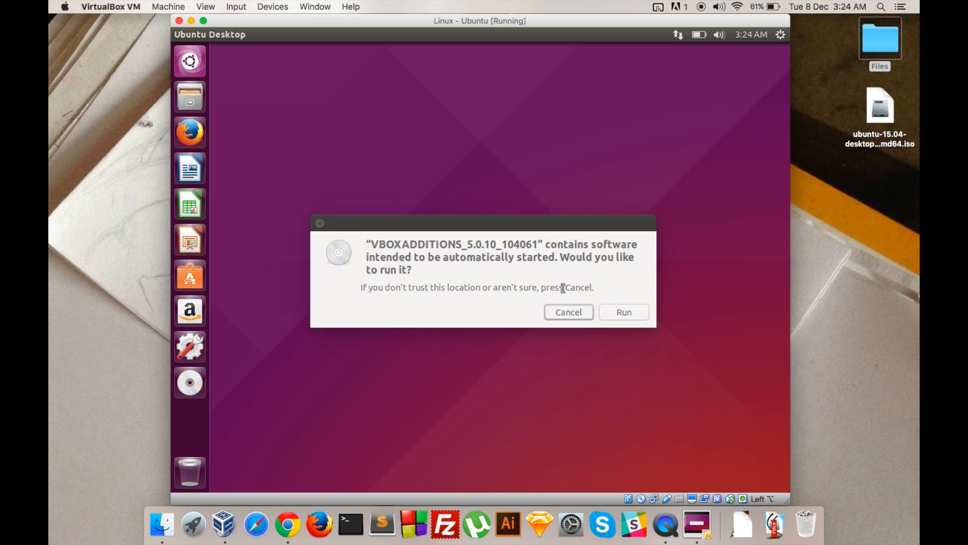
left_click(567, 312)
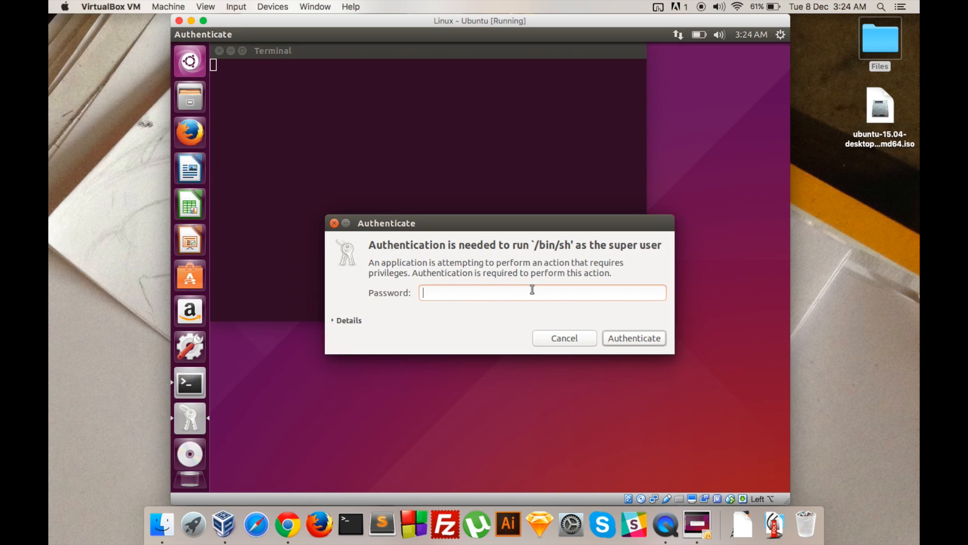
type("•")
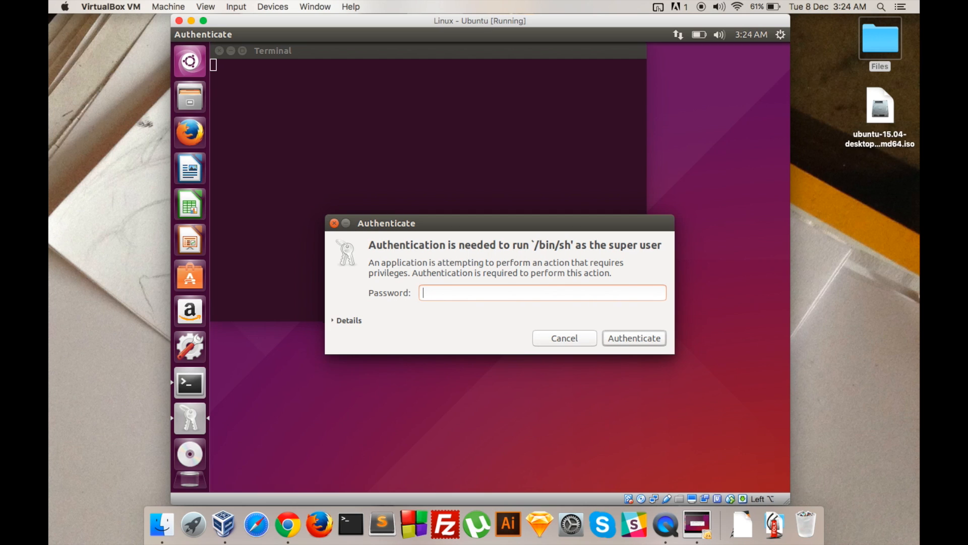
type("password")
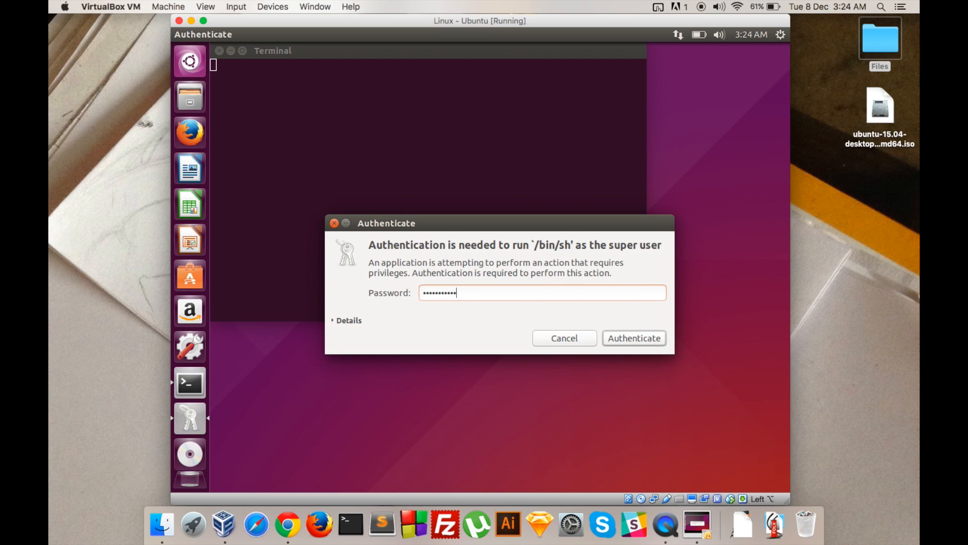
left_click(633, 338)
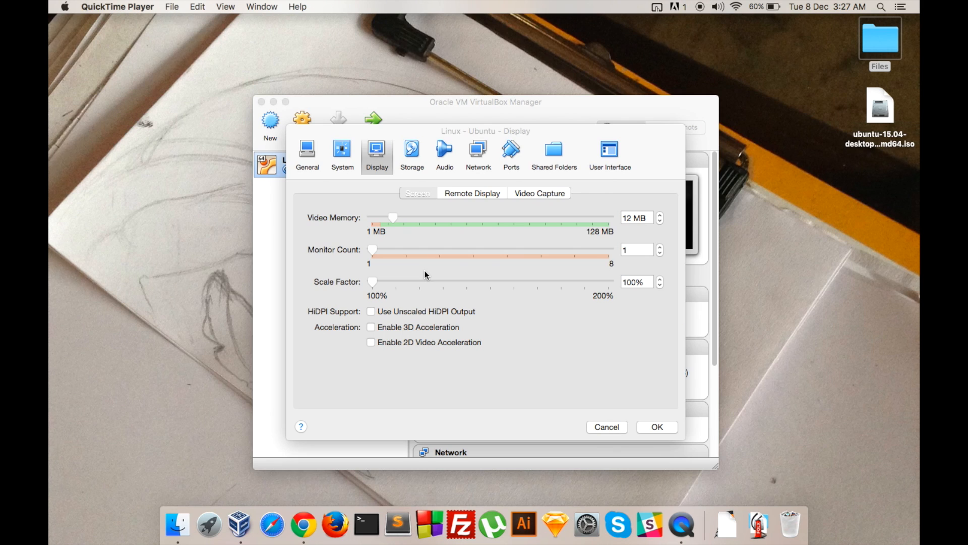
Enable 3D Acceleration in the Ubuntu VM's Display settings and bring the running VM back into view.
left_click(371, 327)
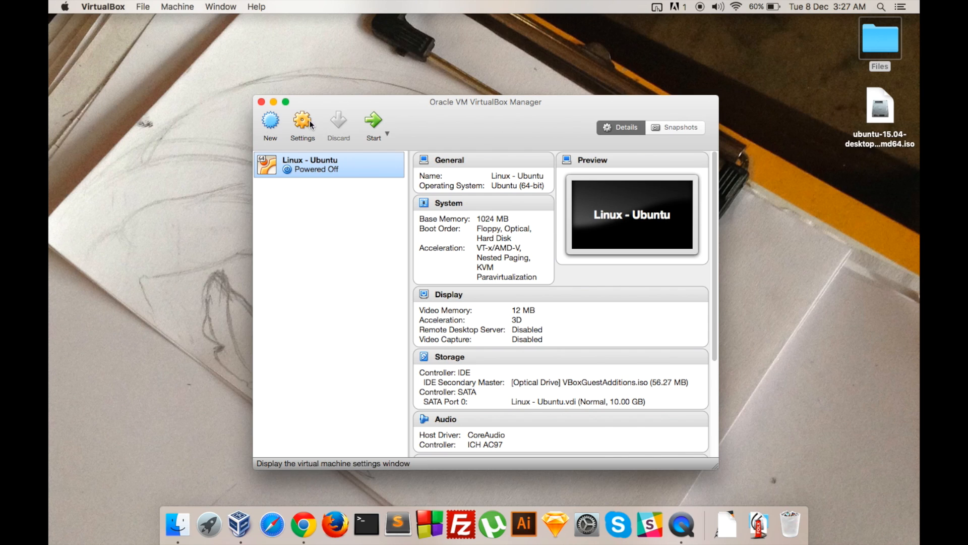
mouse_move(310, 122)
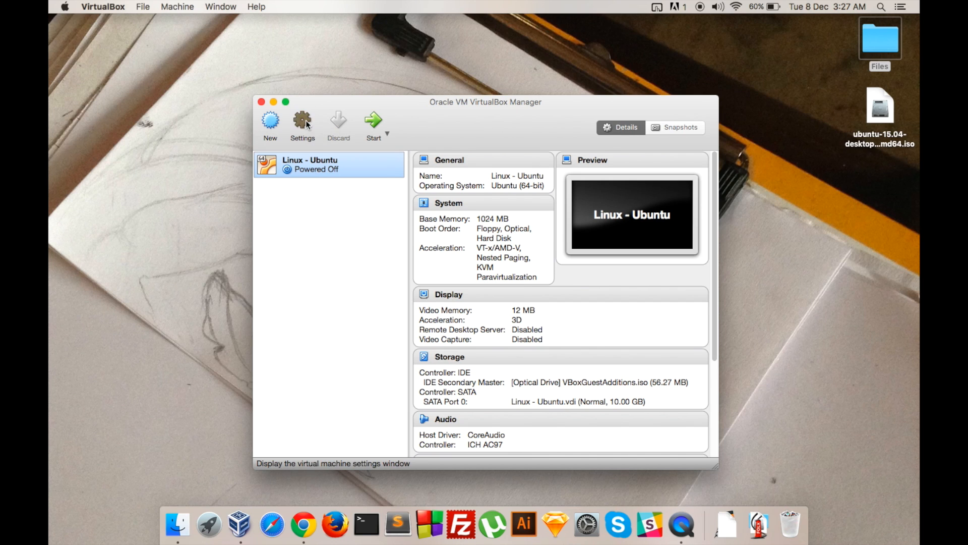
left_click(303, 121)
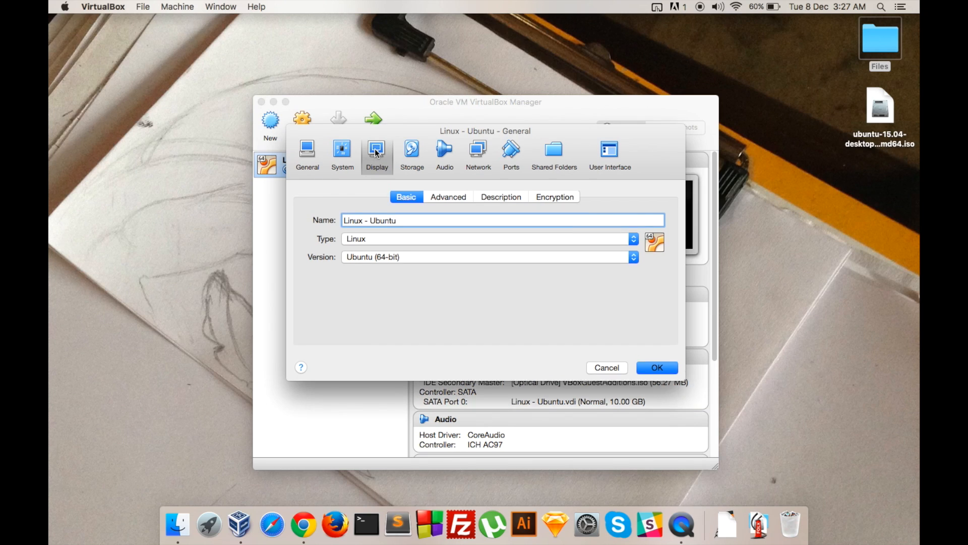
left_click(375, 153)
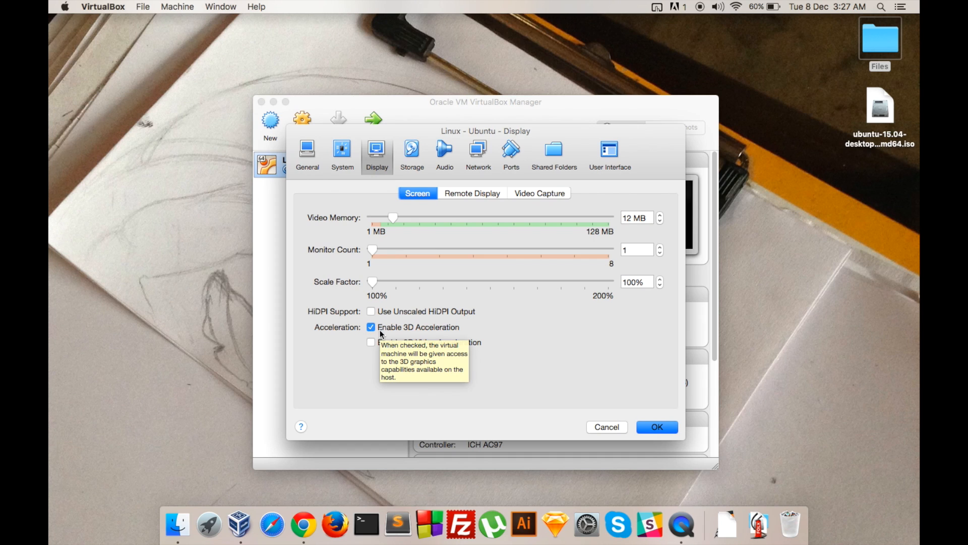
left_click(657, 426)
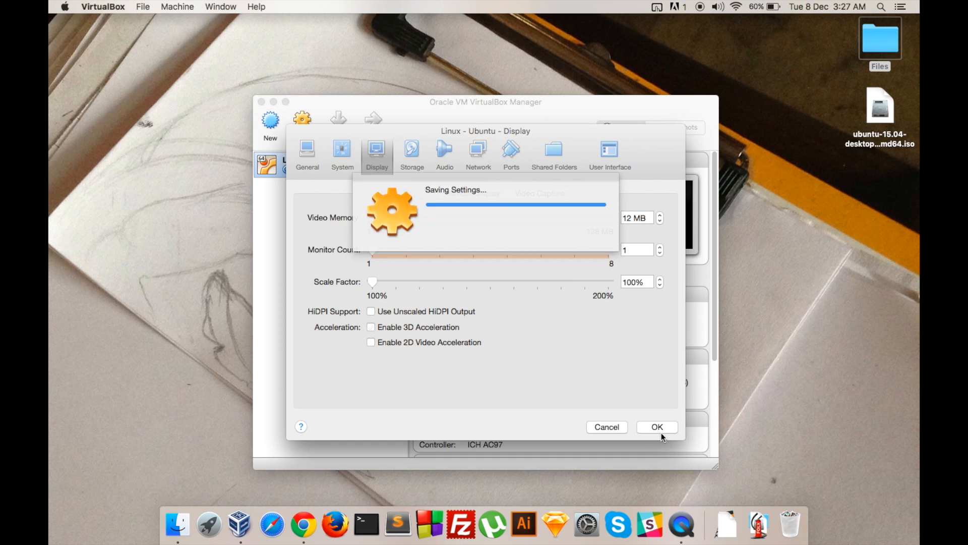
left_click(657, 427)
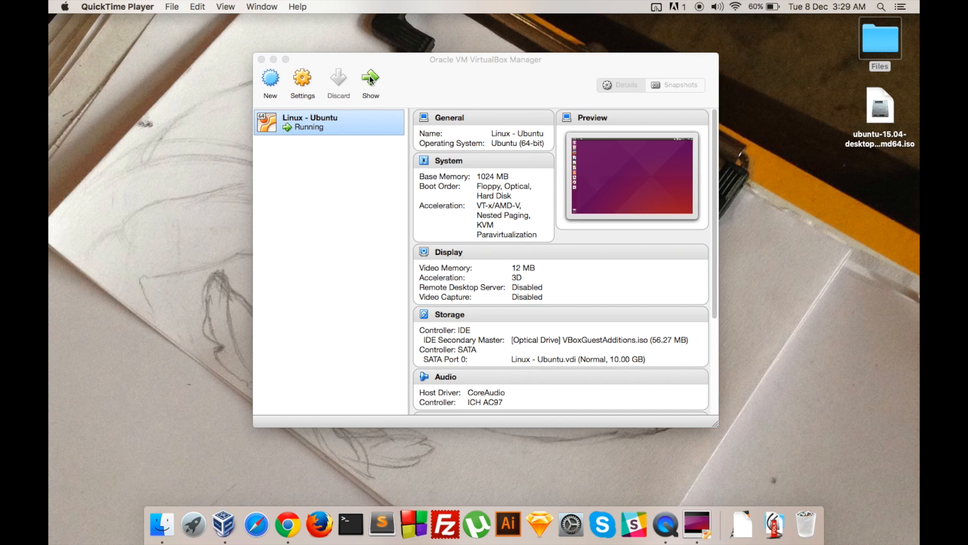
left_click(370, 80)
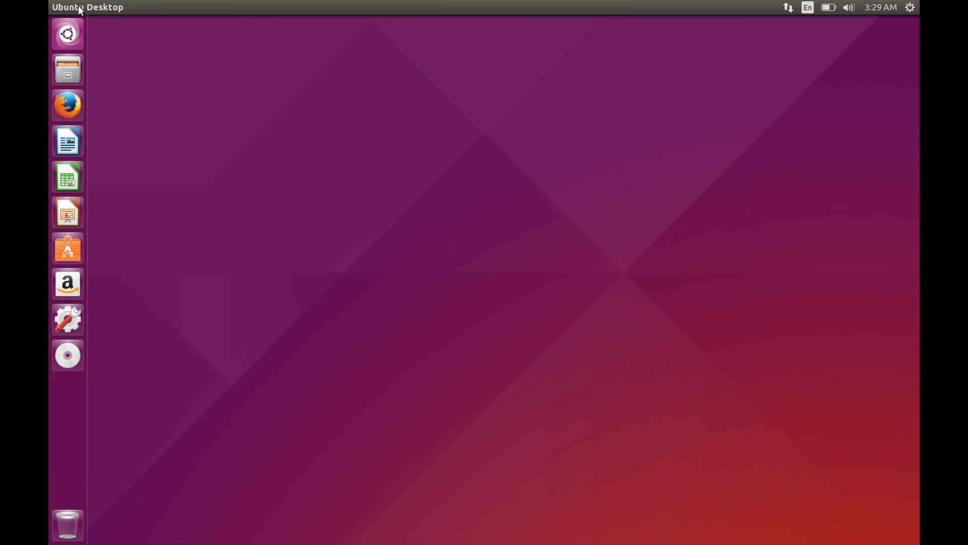